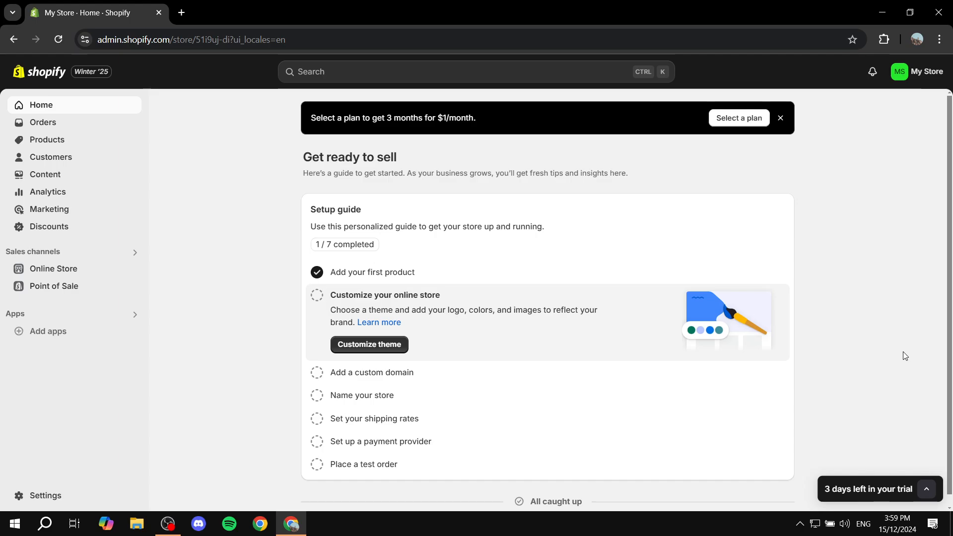
- Open Online Store and its Themes page, where Dawn is the current theme
click(54, 268)
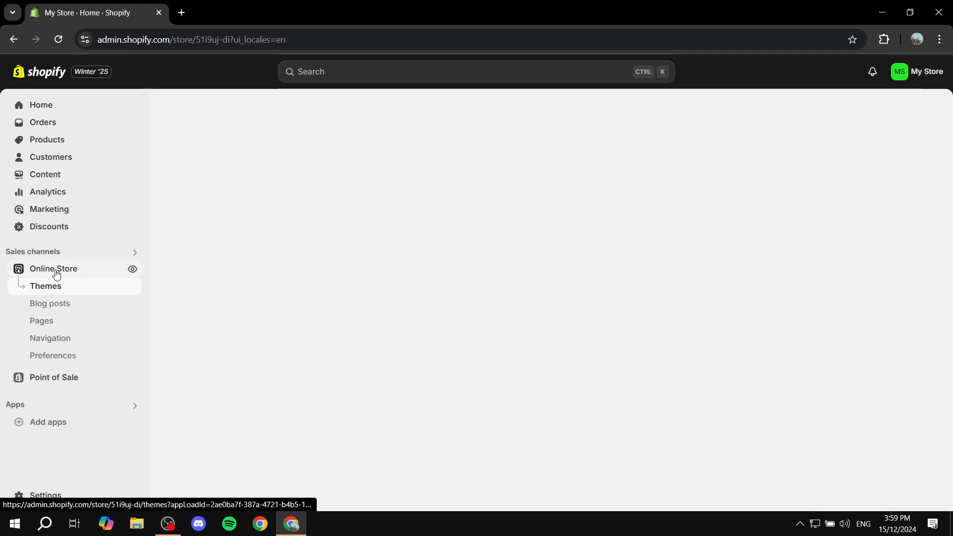
click(45, 286)
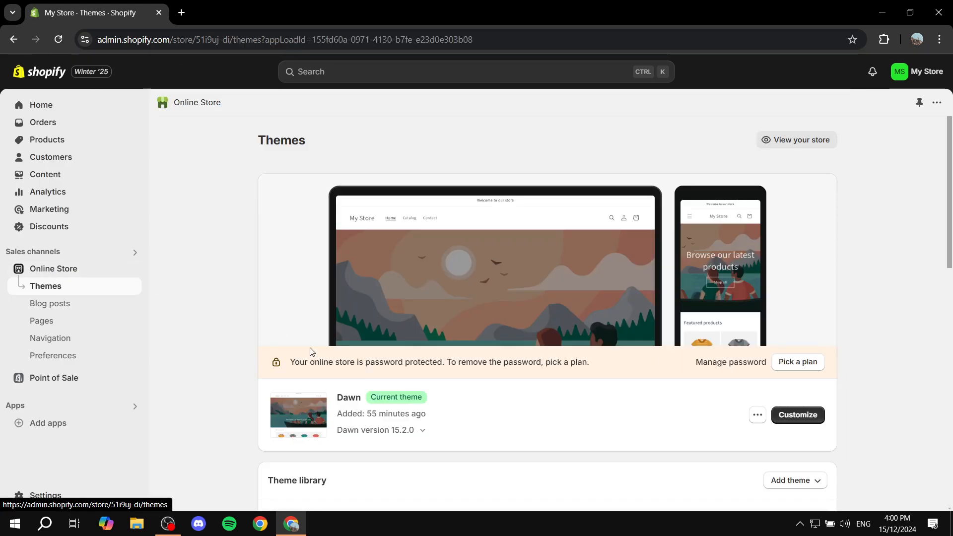
mouse_move(247, 241)
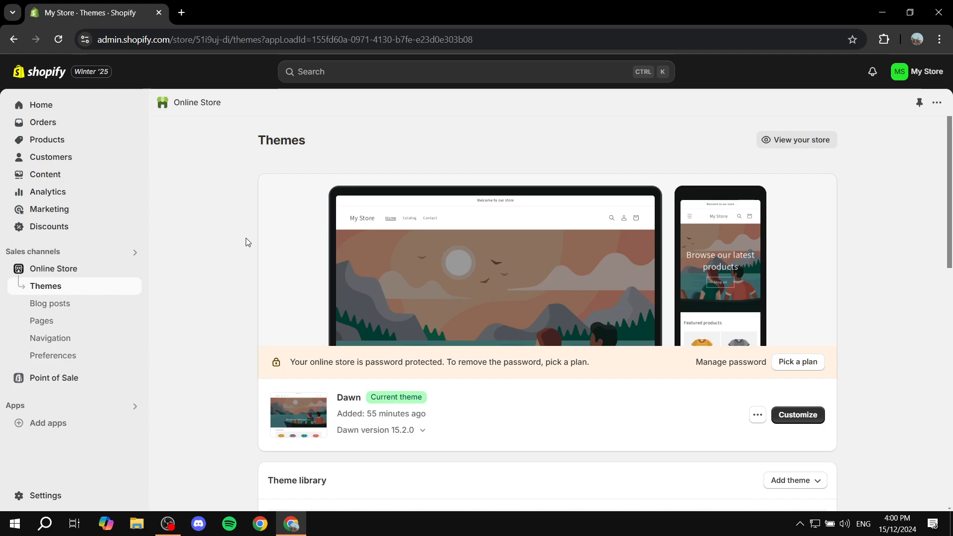
mouse_move(45, 495)
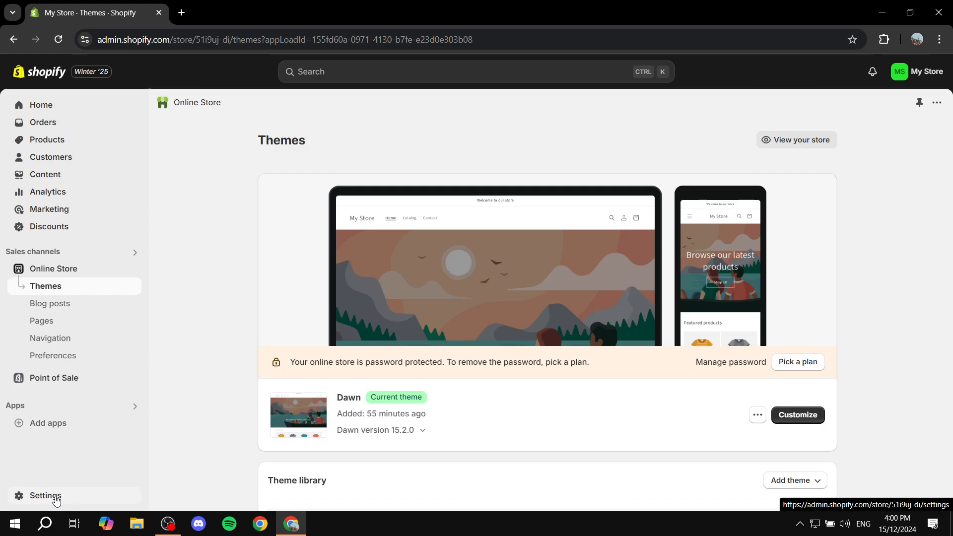
- Open store Settings on the General page
click(46, 495)
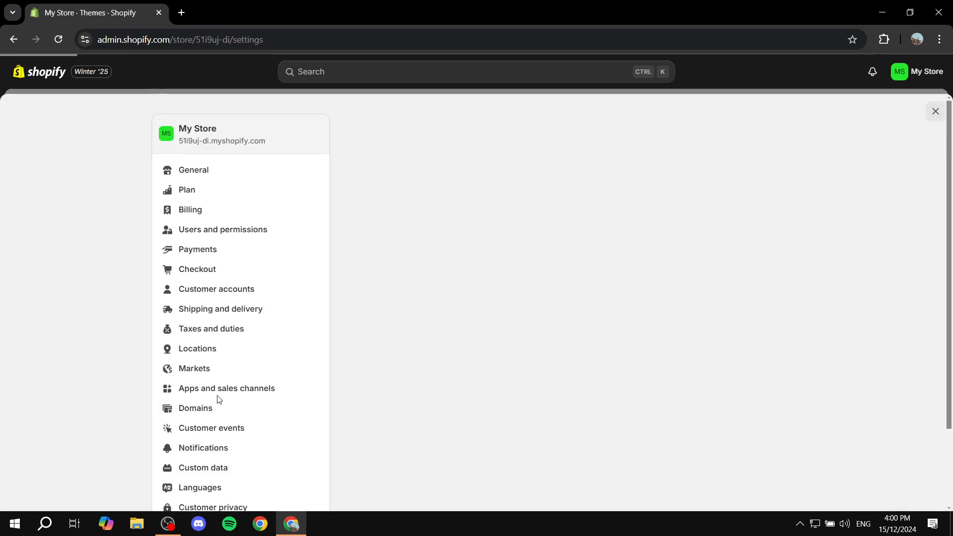
click(193, 169)
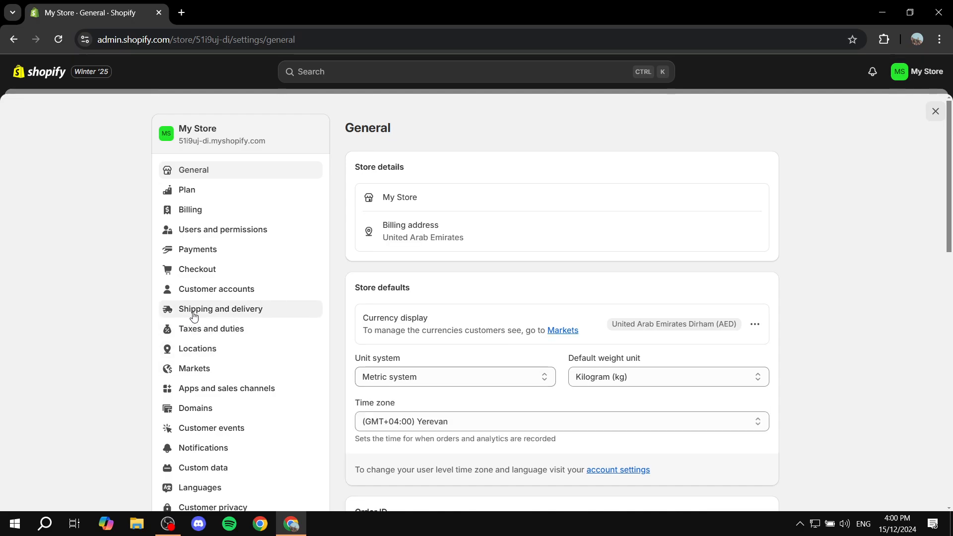
mouse_move(206, 316)
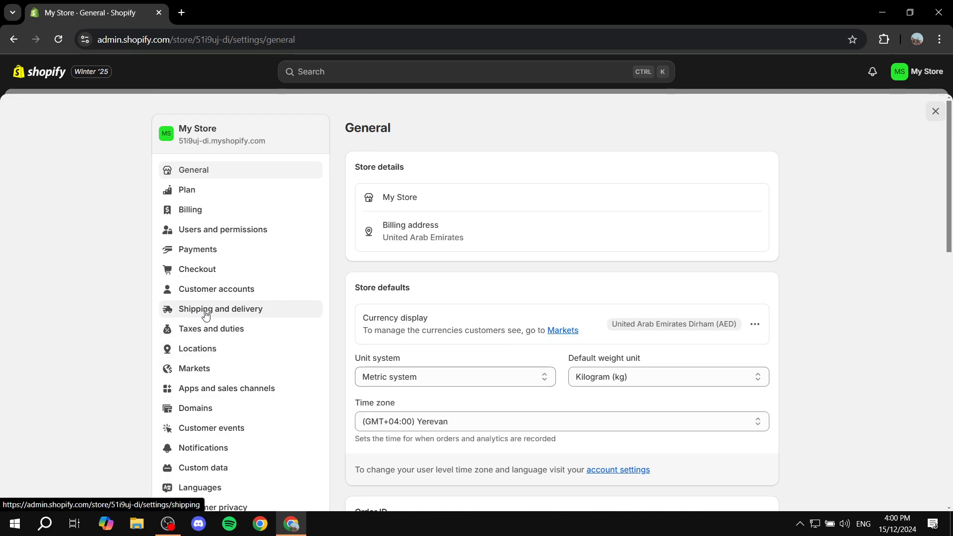
mouse_move(213, 315)
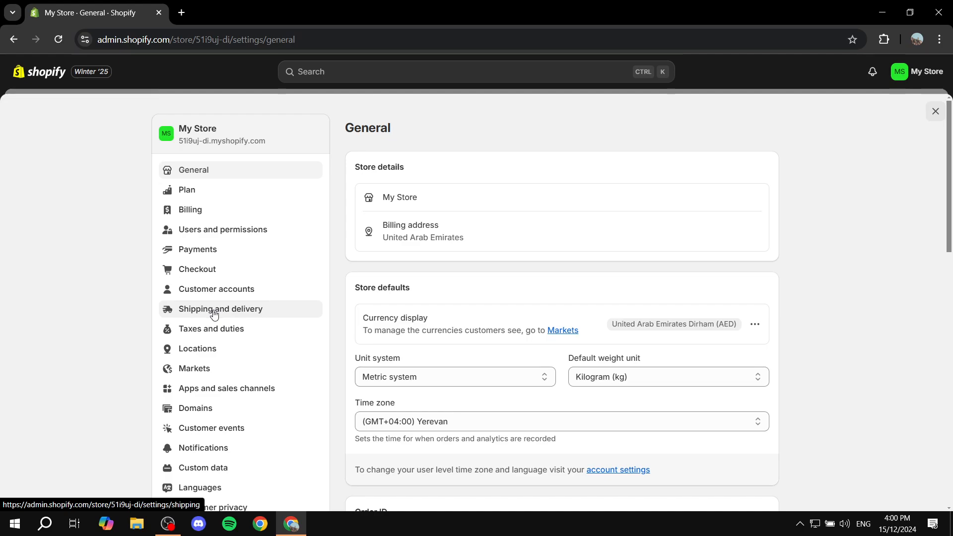
- Go to the Shipping and delivery settings
click(221, 308)
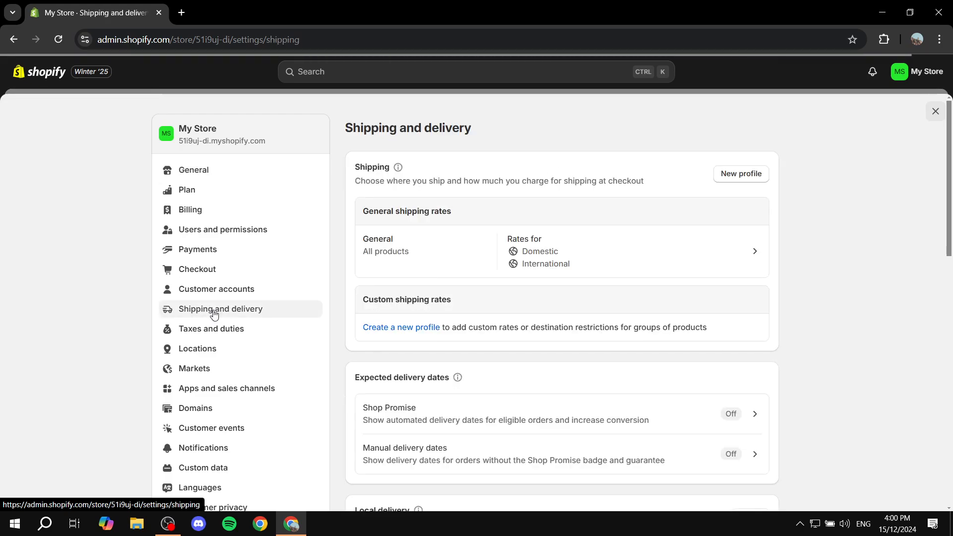
mouse_move(577, 227)
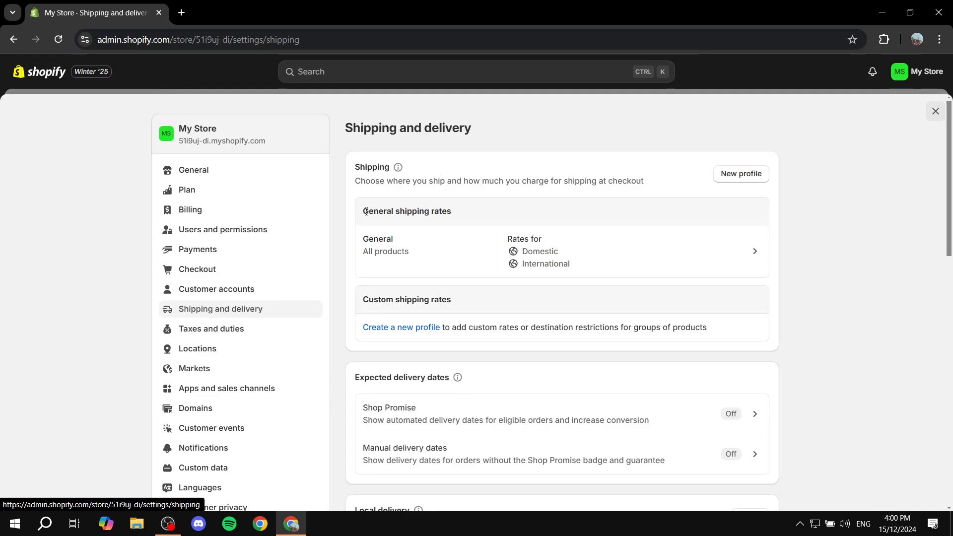
mouse_move(640, 260)
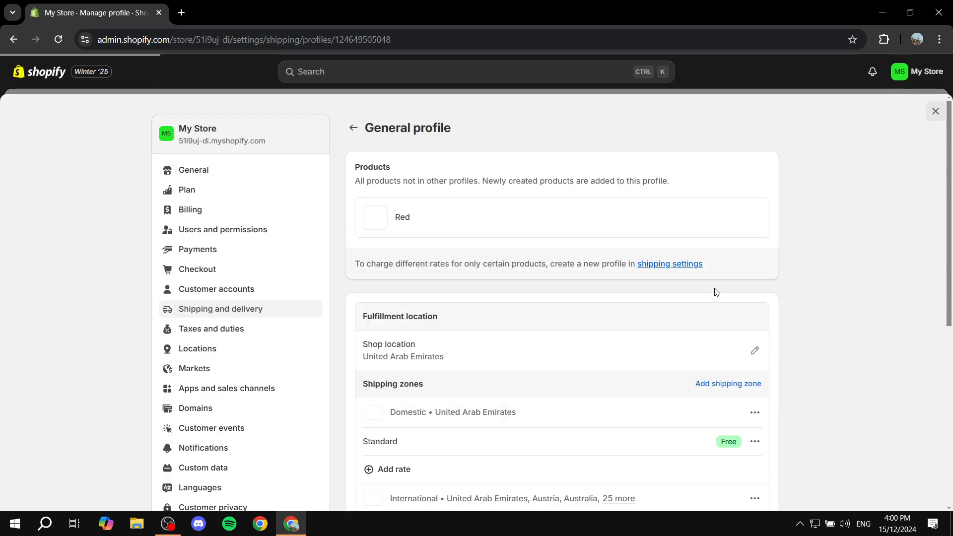
- Open the General profile and inspect the free Domestic Standard rate's options without changes
scroll(down, 3)
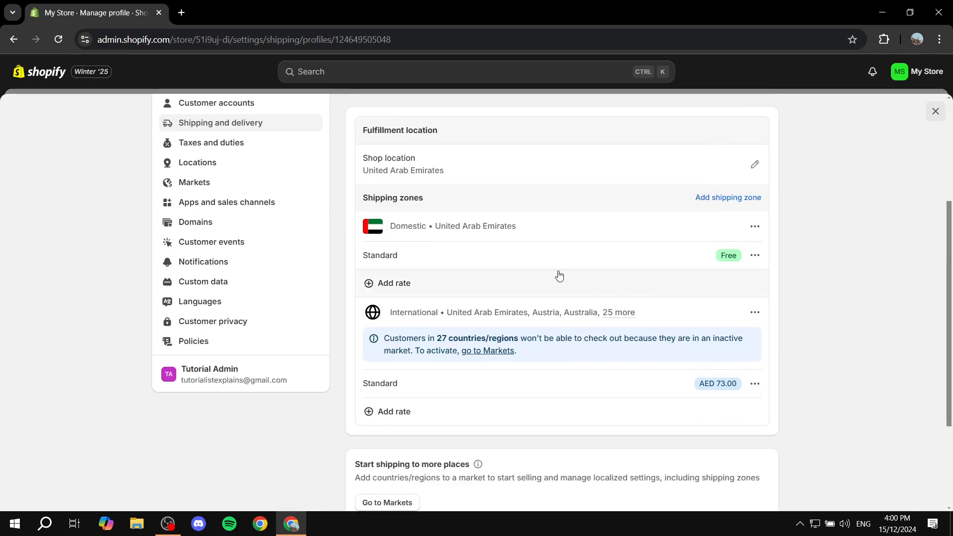
double_click(392, 198)
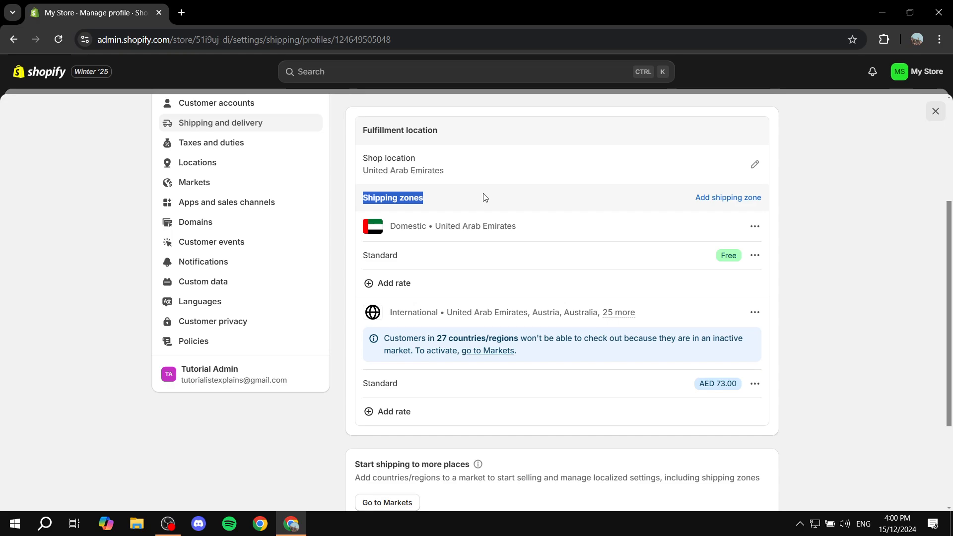
mouse_move(491, 195)
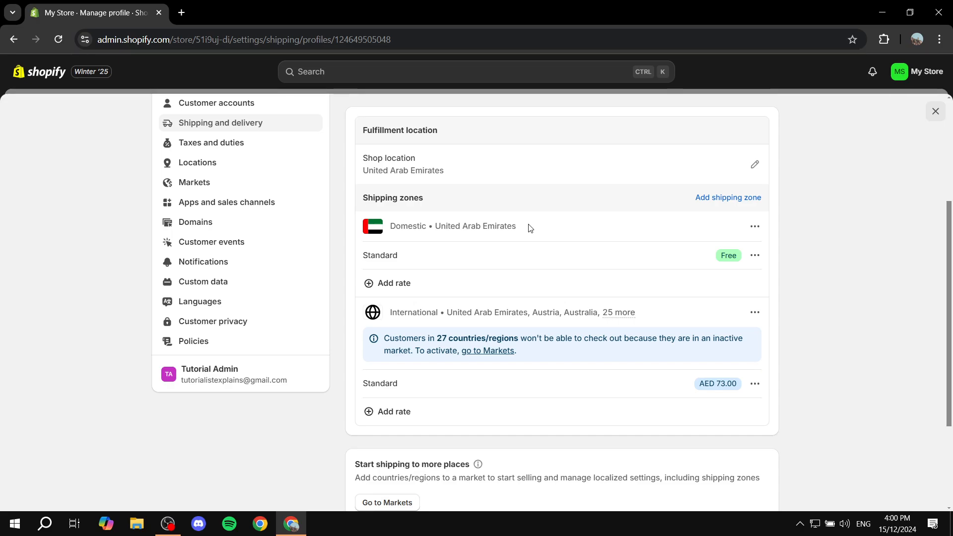
mouse_move(386, 317)
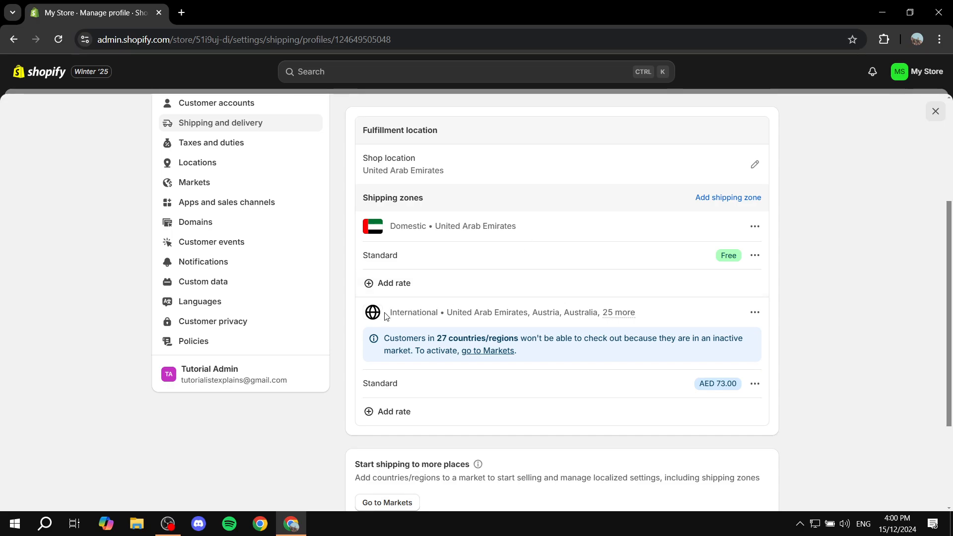
mouse_move(691, 317)
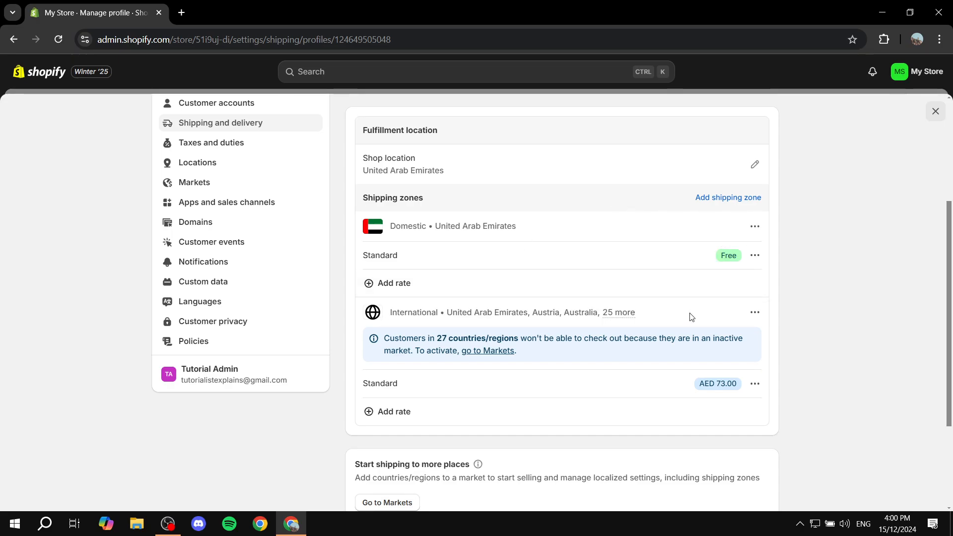
mouse_move(422, 223)
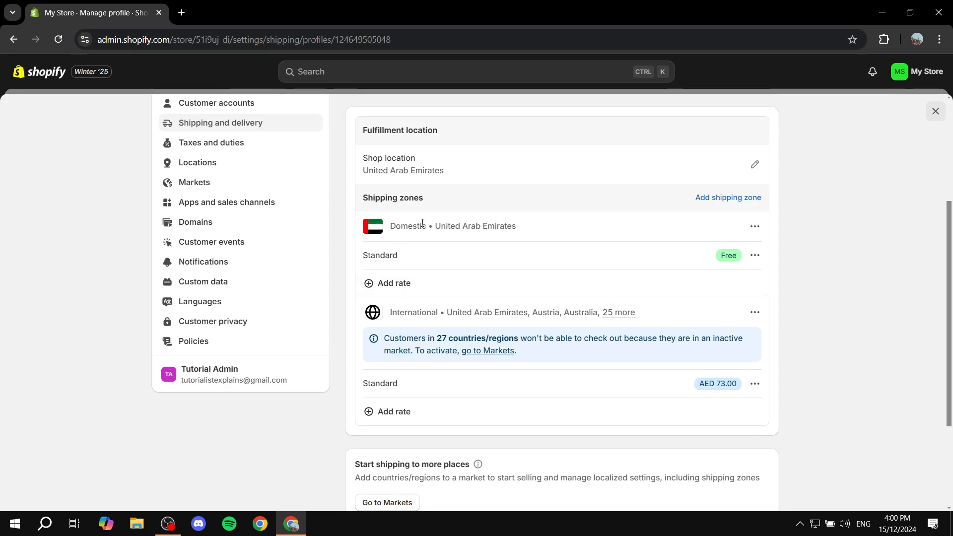
mouse_move(449, 406)
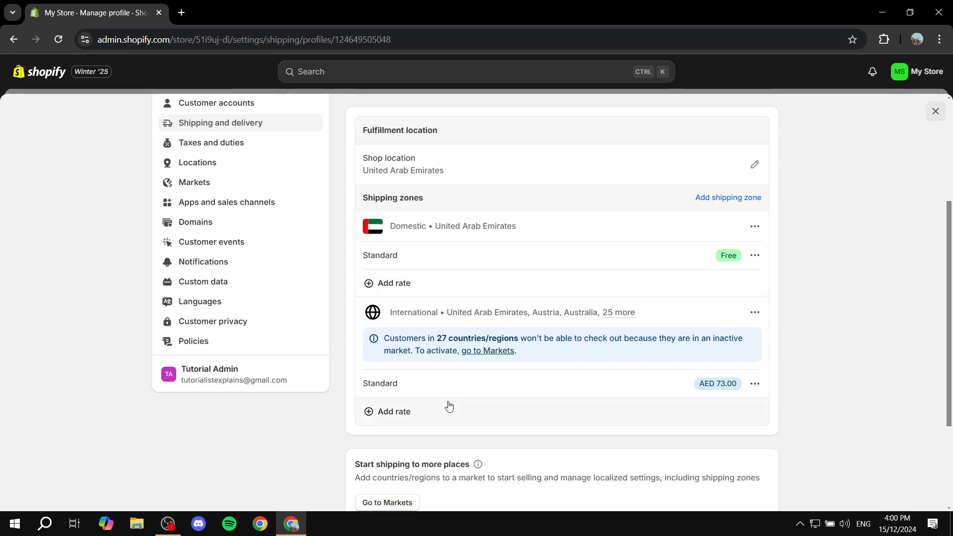
mouse_move(407, 260)
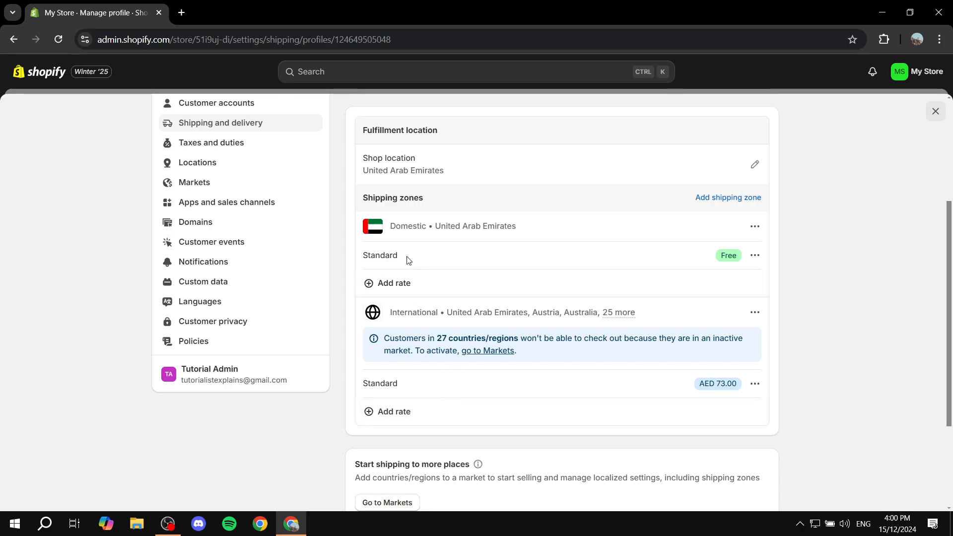
double_click(379, 255)
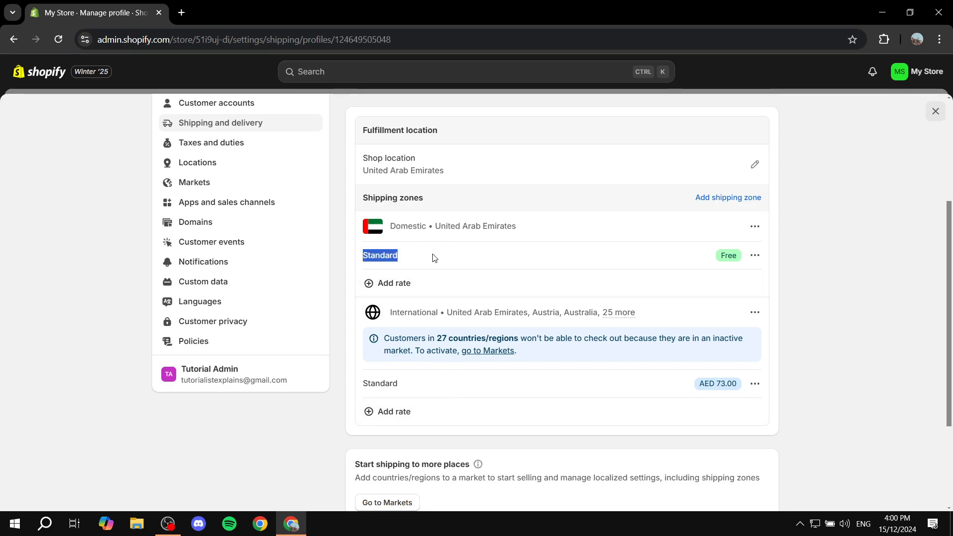
mouse_move(686, 270)
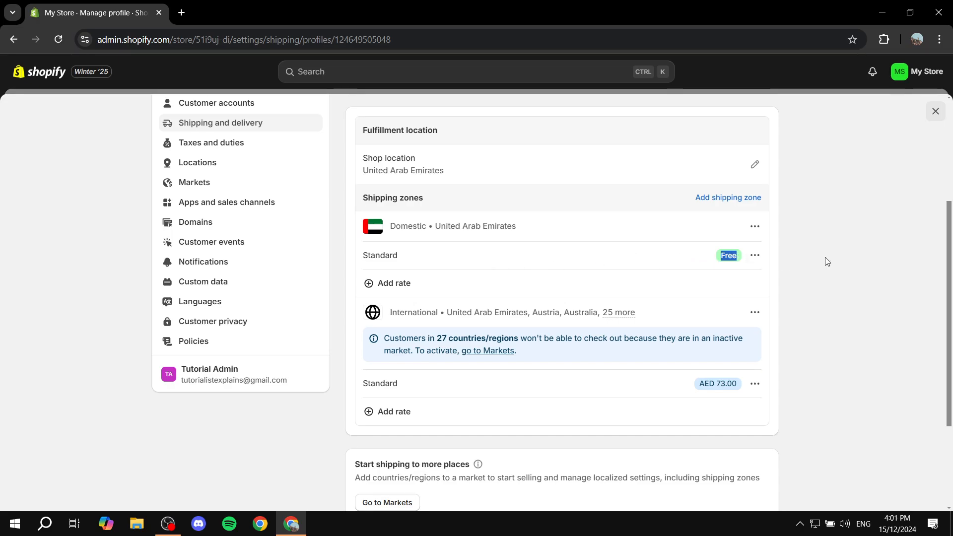
click(755, 255)
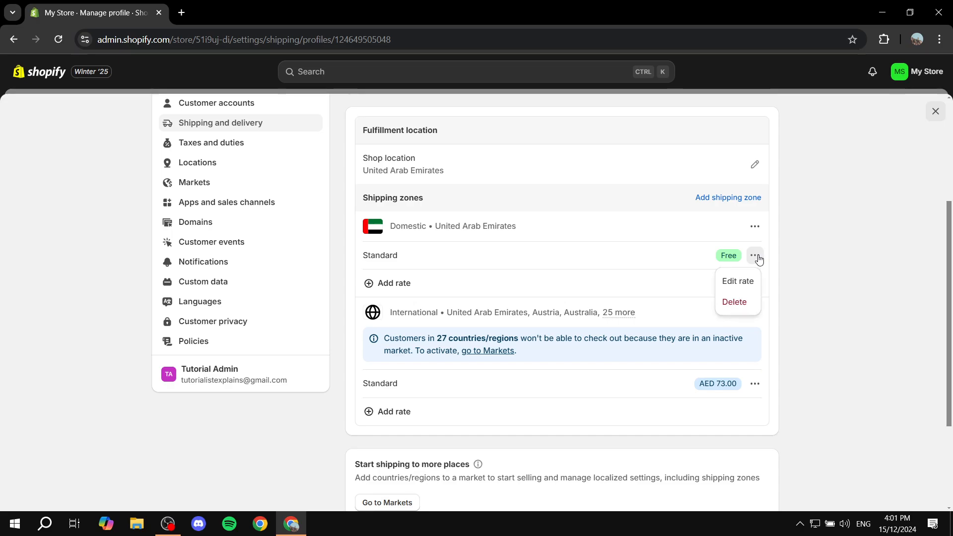
mouse_move(737, 281)
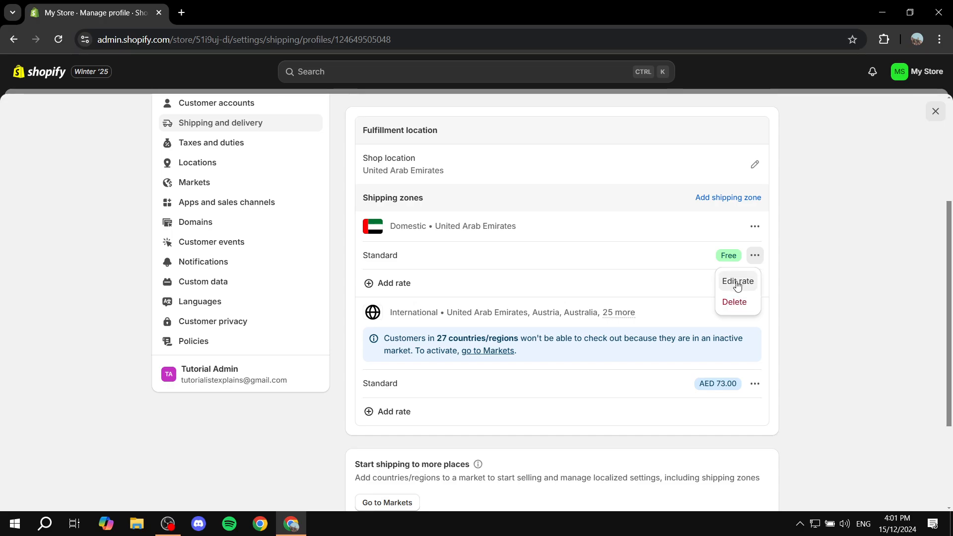
mouse_move(759, 279)
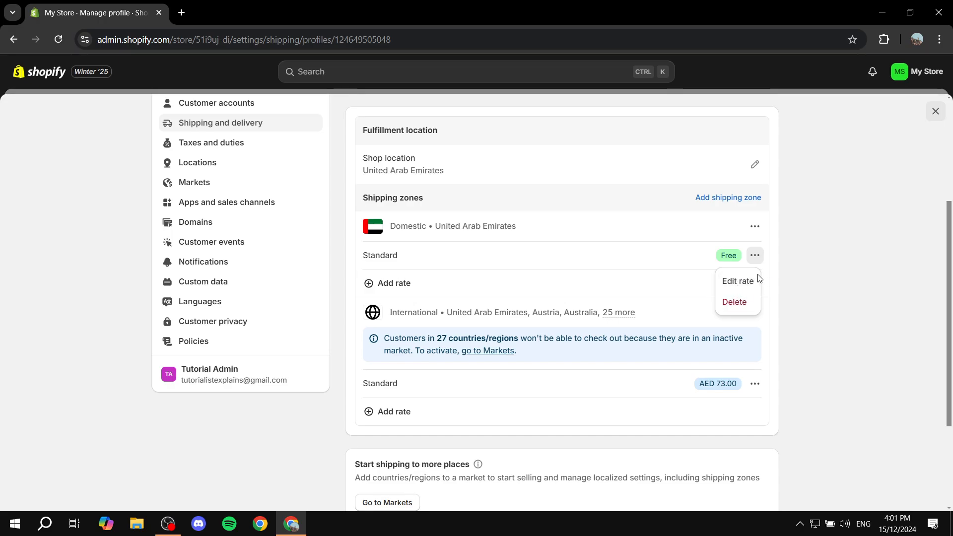
click(795, 280)
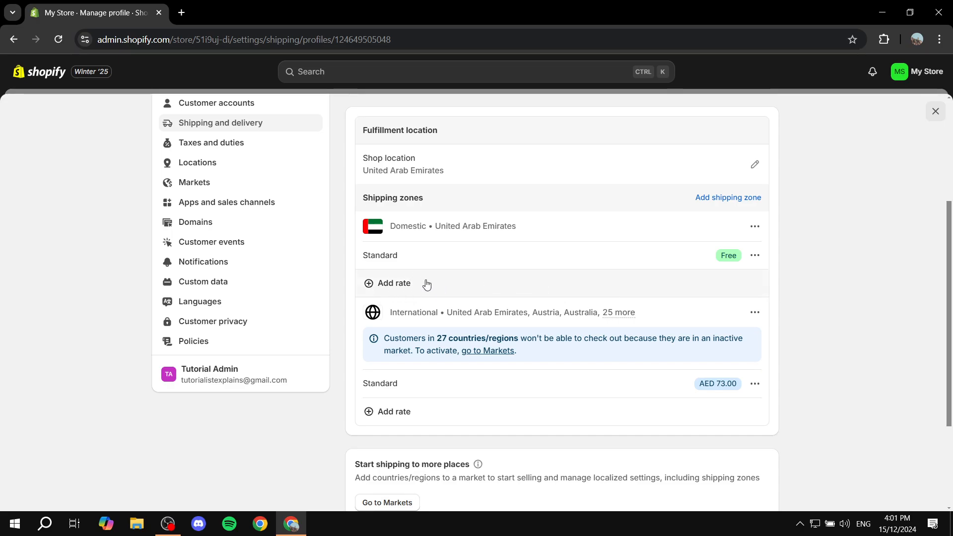
mouse_move(479, 525)
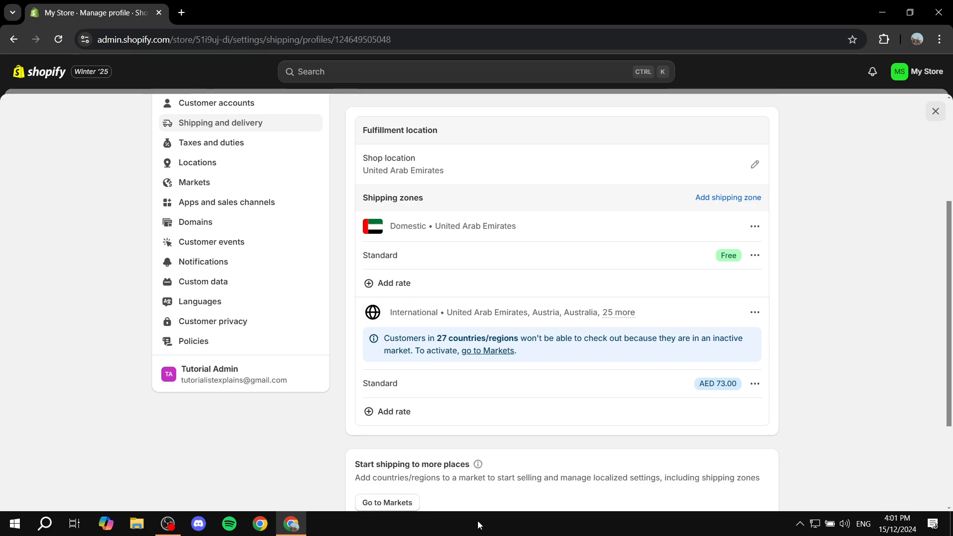
- Add a flat-rate Domestic shipping rate with the custom name 'Test'
click(394, 283)
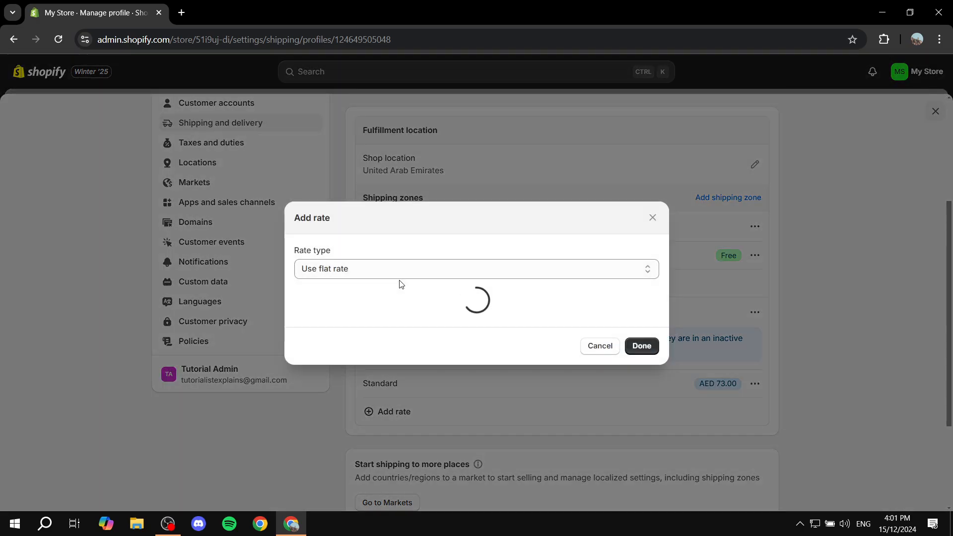
click(476, 151)
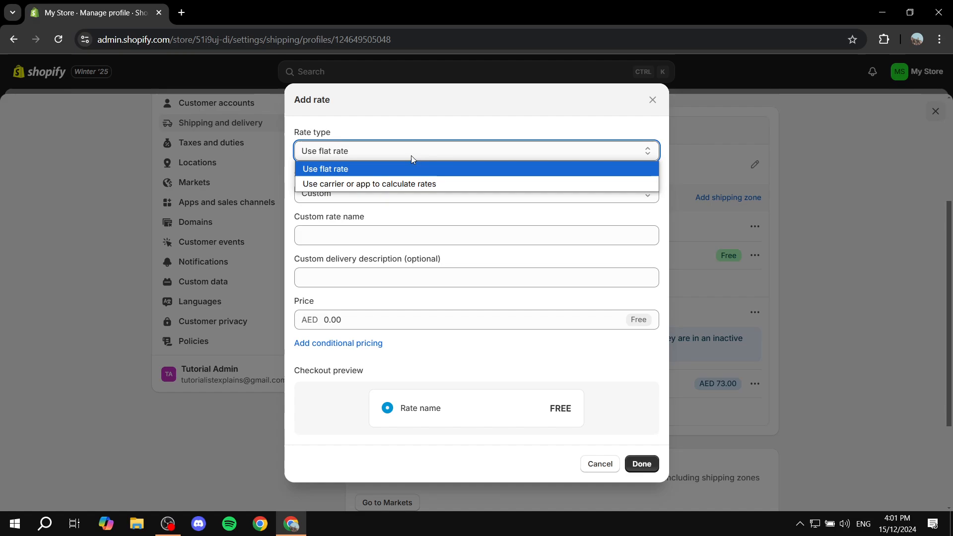
mouse_move(376, 170)
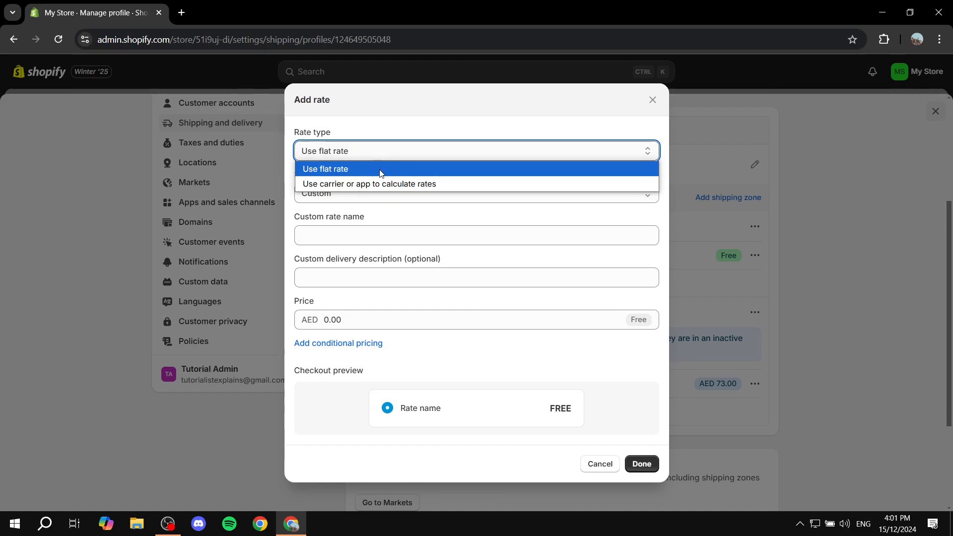
click(326, 169)
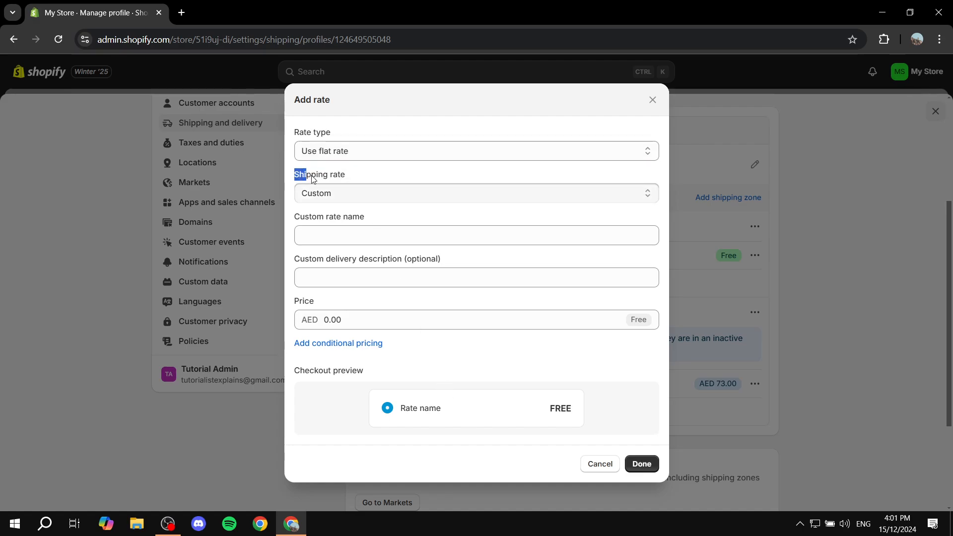
click(476, 193)
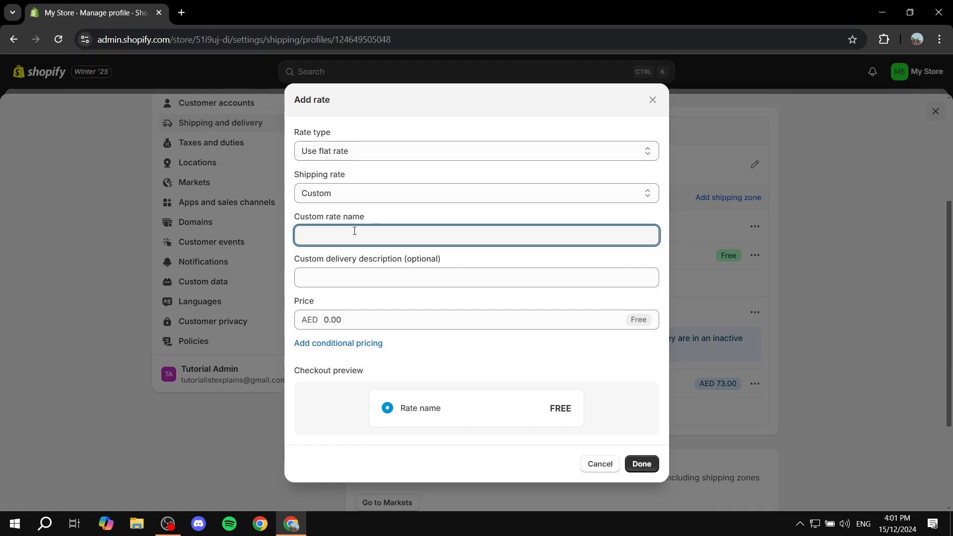
text(Te)
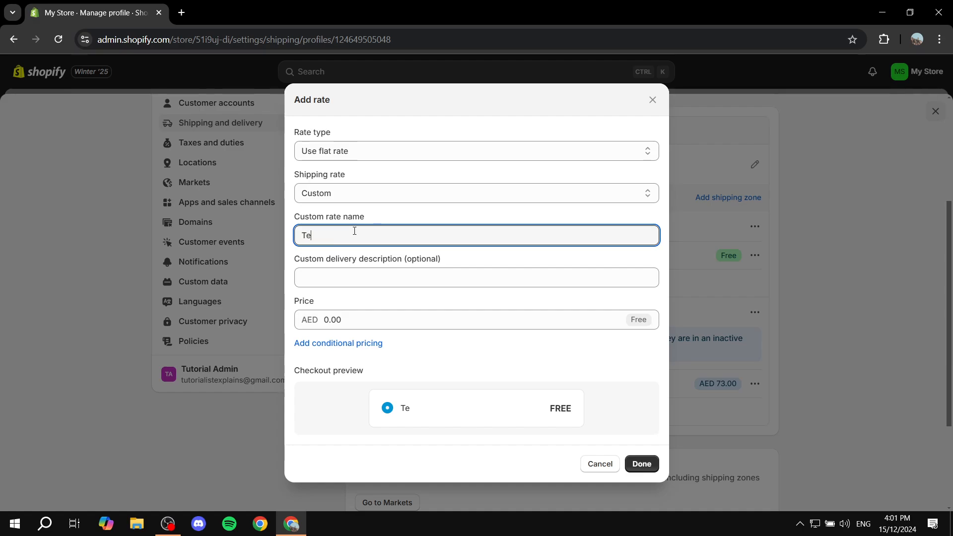
text(st)
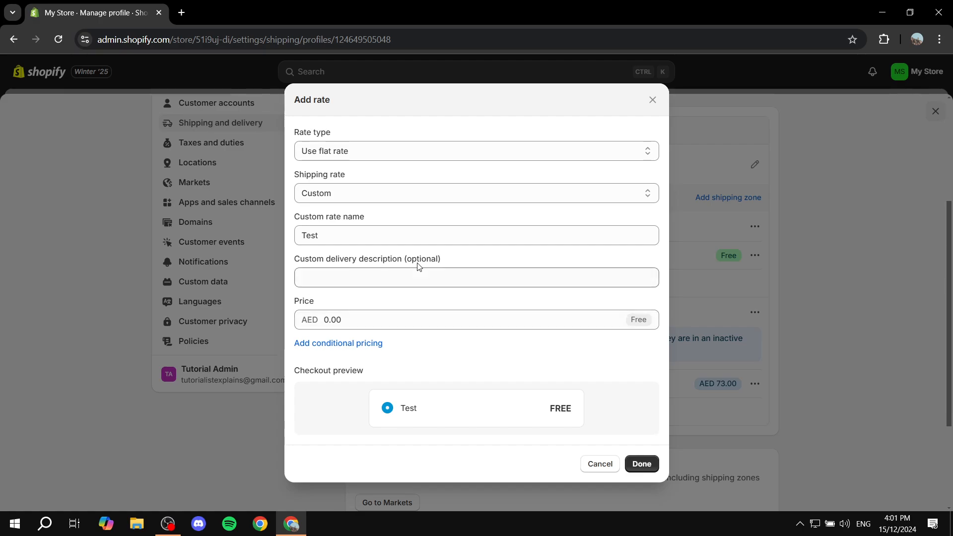
mouse_move(438, 307)
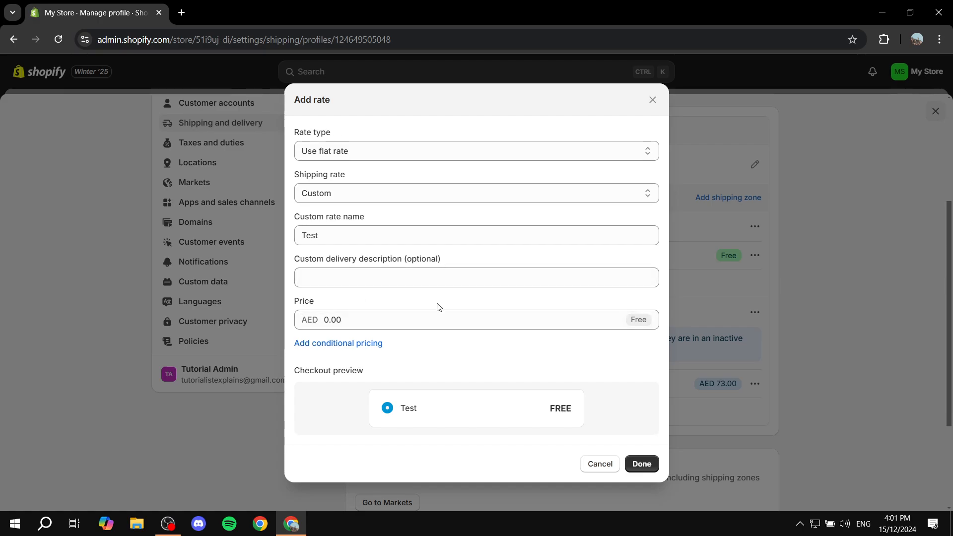
mouse_move(506, 384)
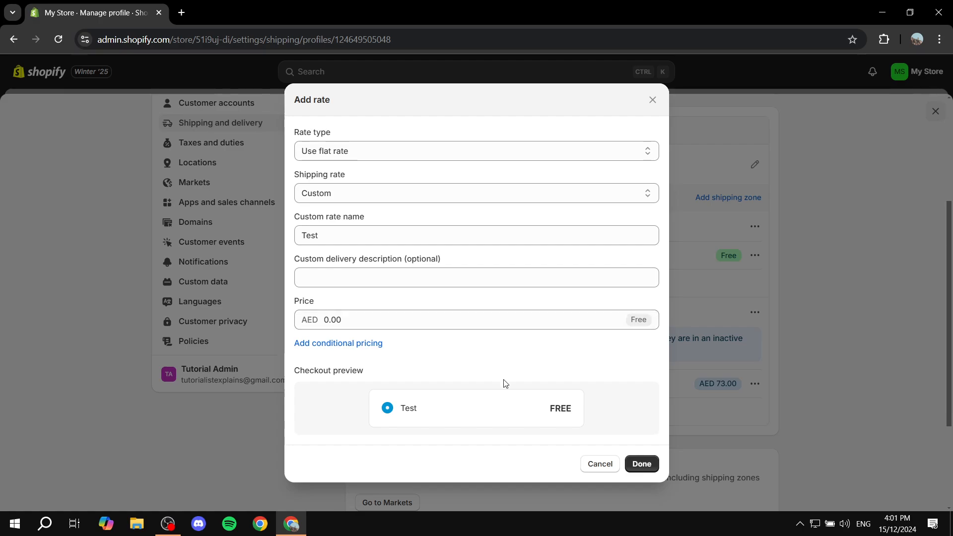
mouse_move(355, 368)
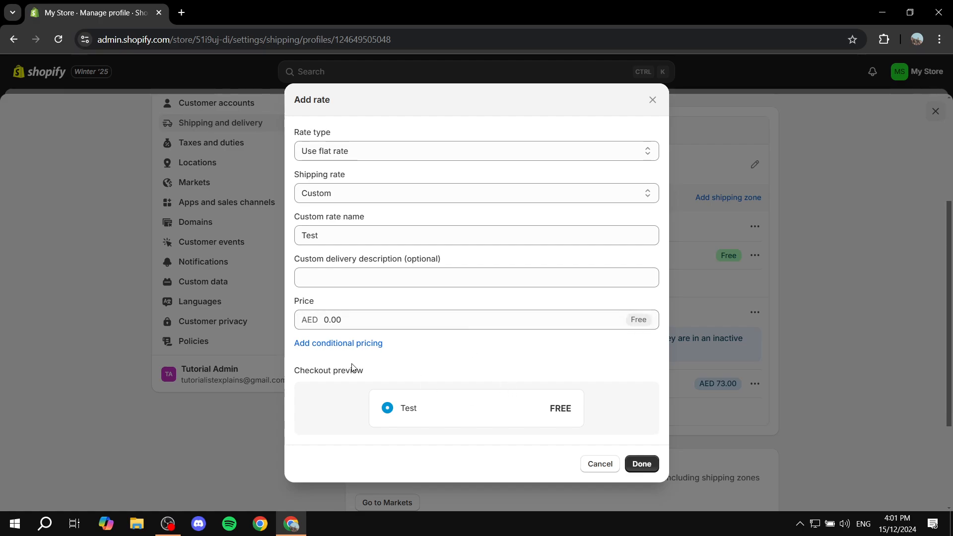
mouse_move(338, 343)
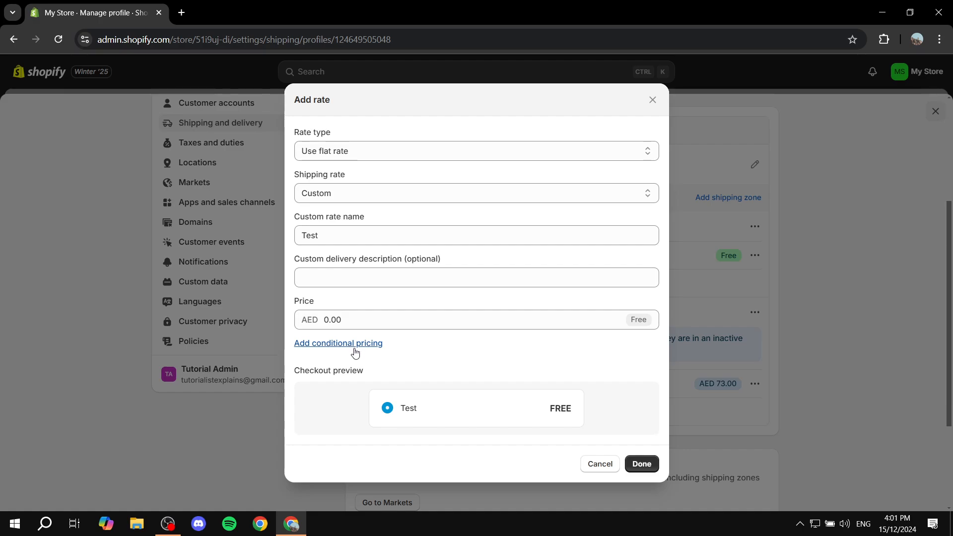
- Enable conditional pricing based on item weight and scroll to the weight fields
click(338, 344)
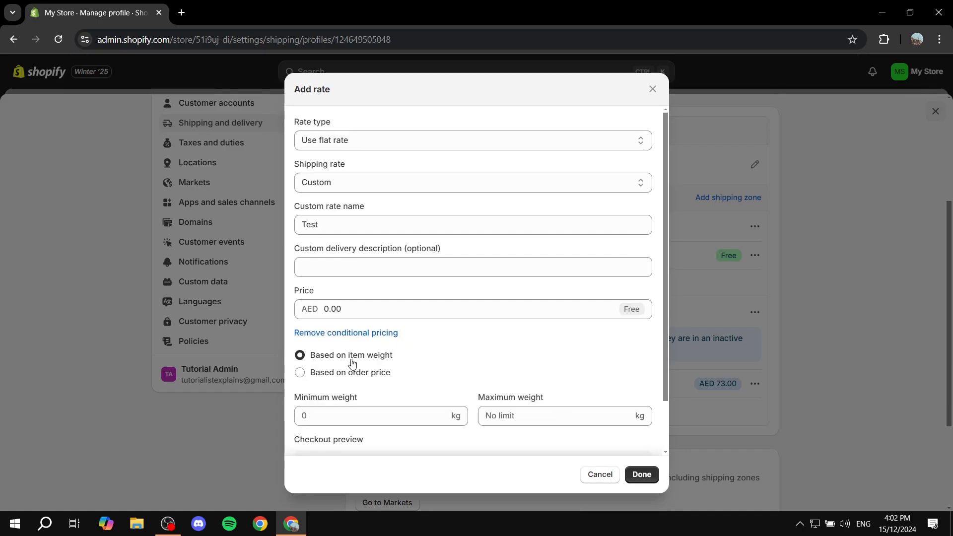
mouse_move(364, 374)
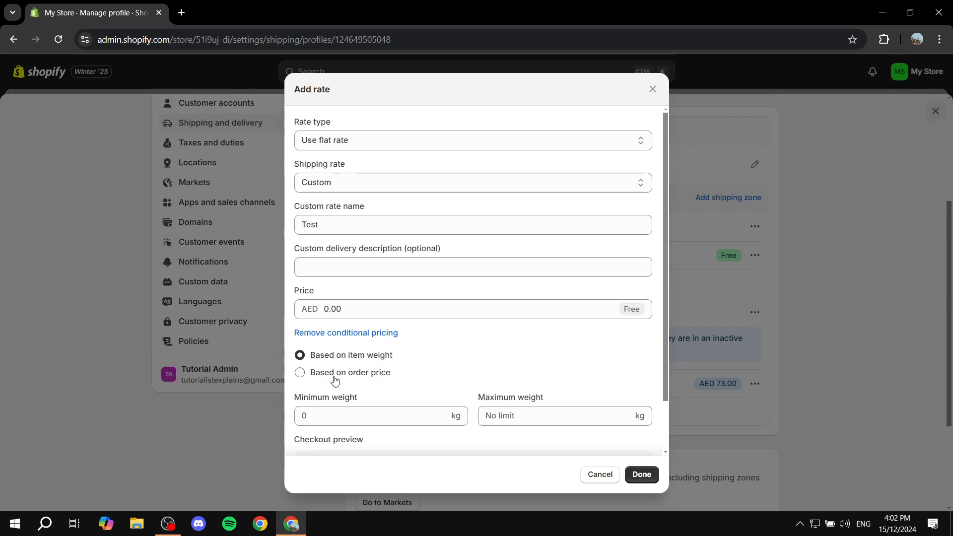
mouse_move(383, 380)
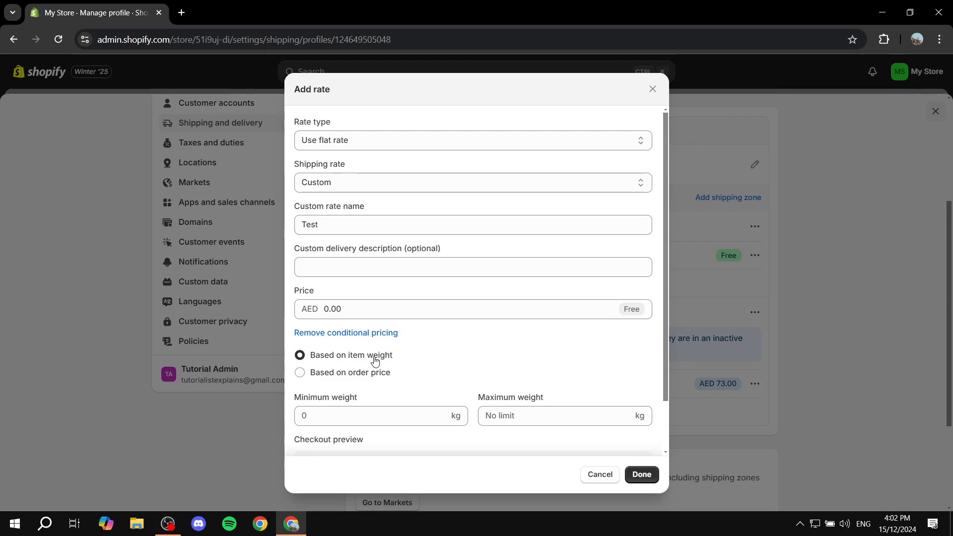
scroll(down, 3)
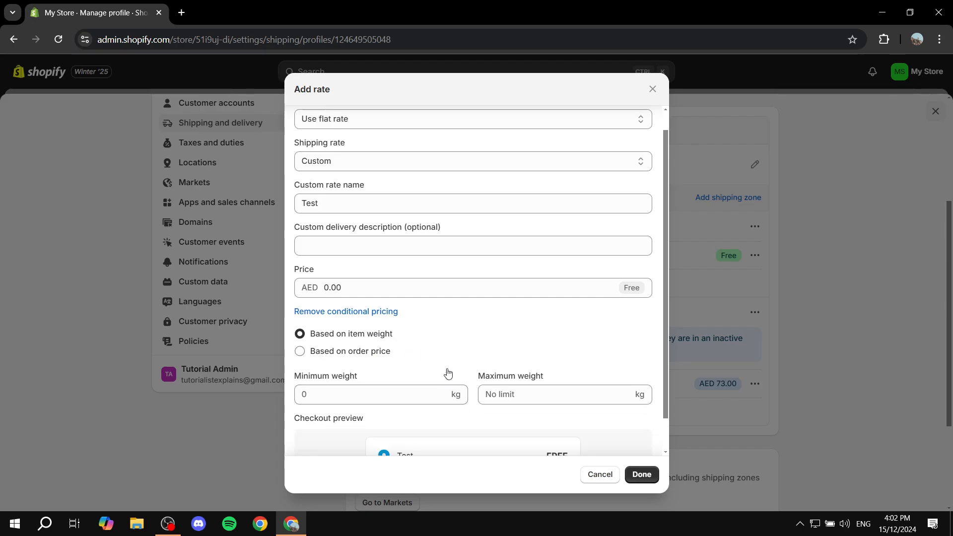
scroll(down, 3)
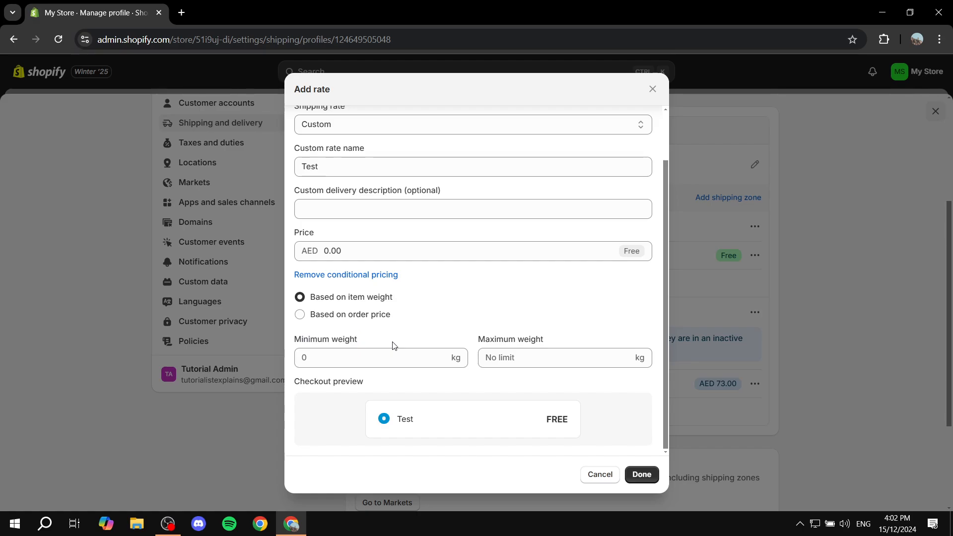
mouse_move(441, 346)
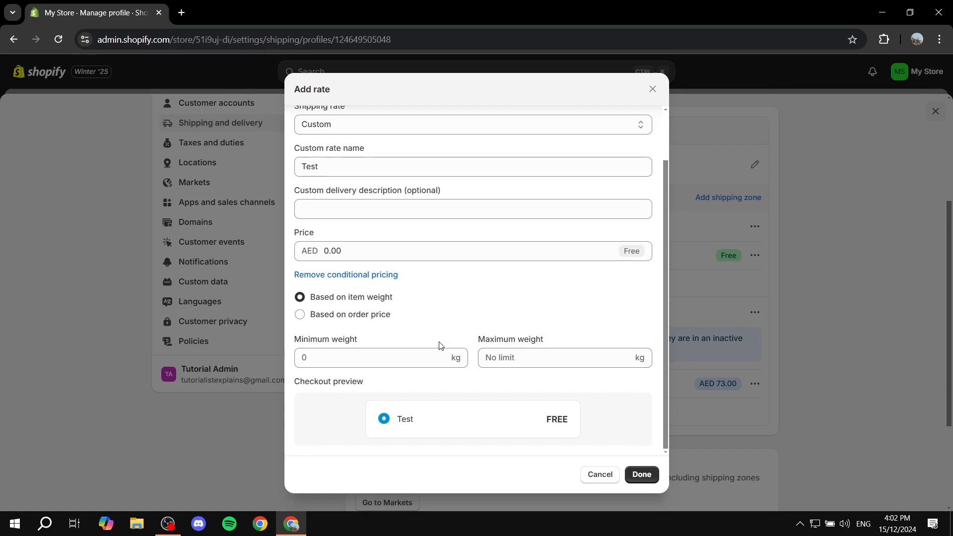
mouse_move(390, 341)
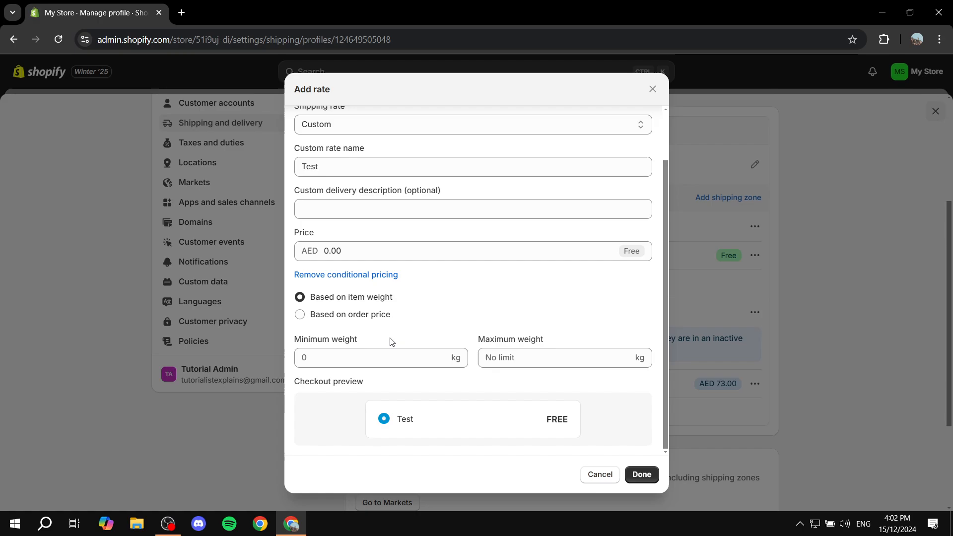
mouse_move(477, 322)
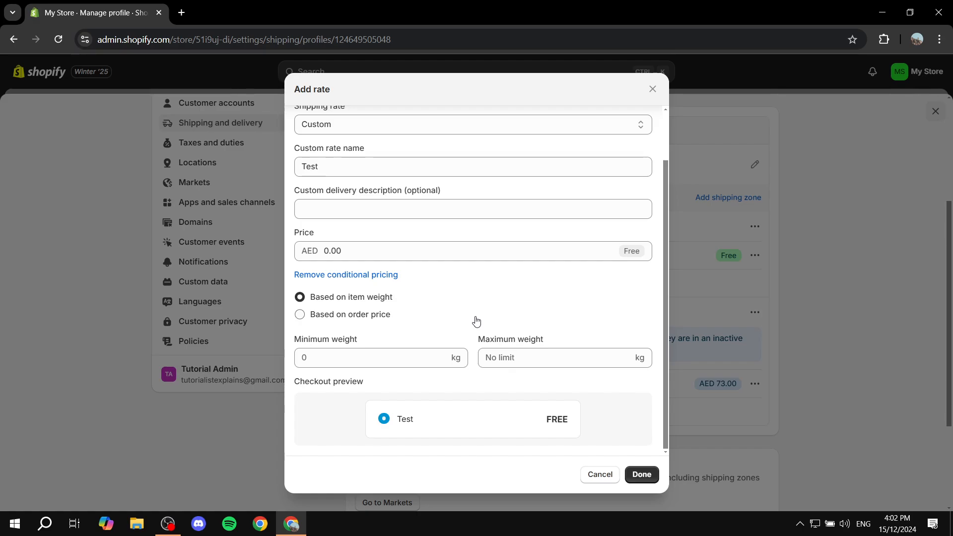
mouse_move(368, 375)
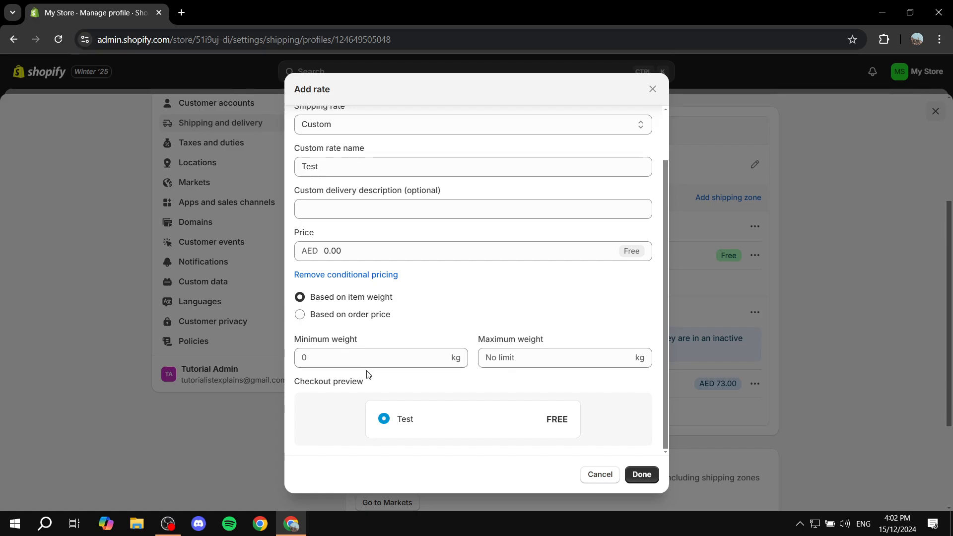
- Set the rate to AED 30 for 0–2 kg orders
click(381, 358)
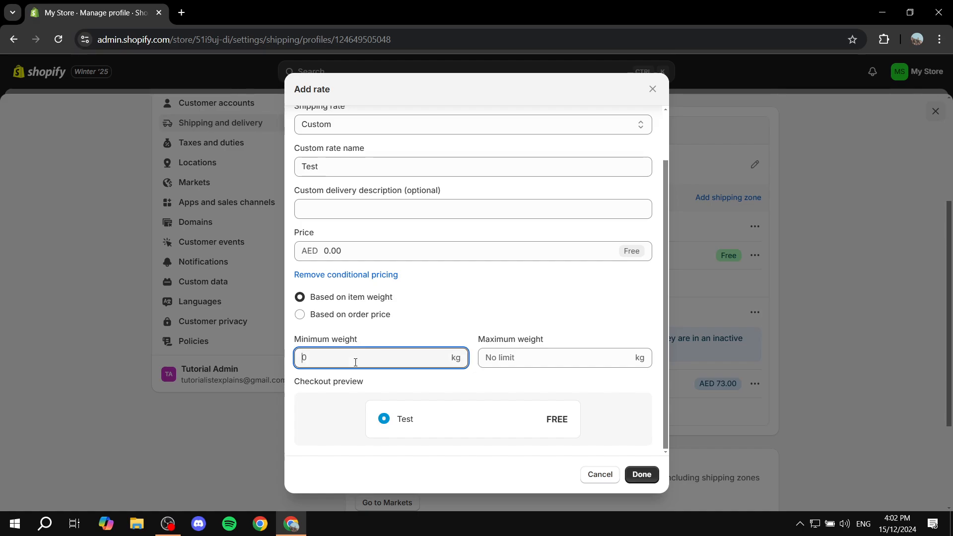
mouse_move(410, 338)
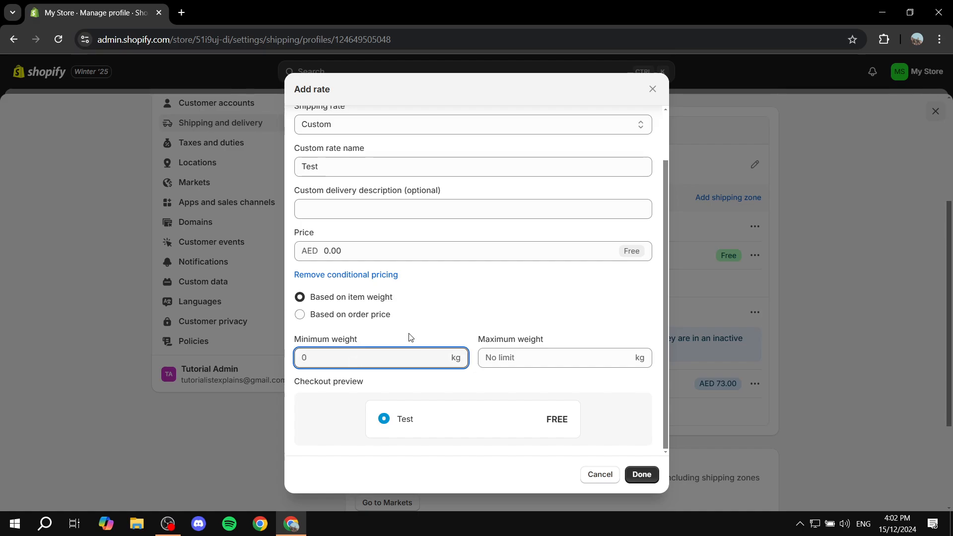
mouse_move(468, 375)
text(2)
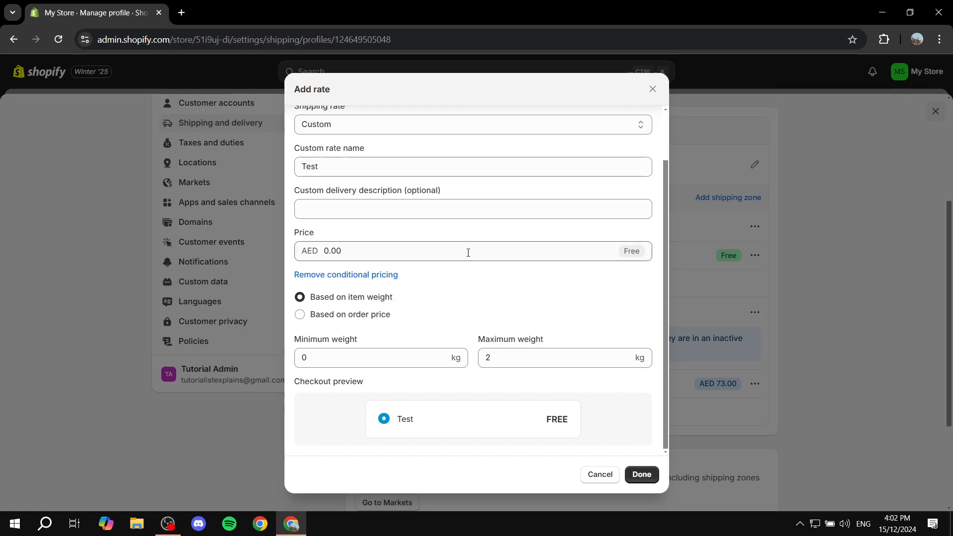
text(3)
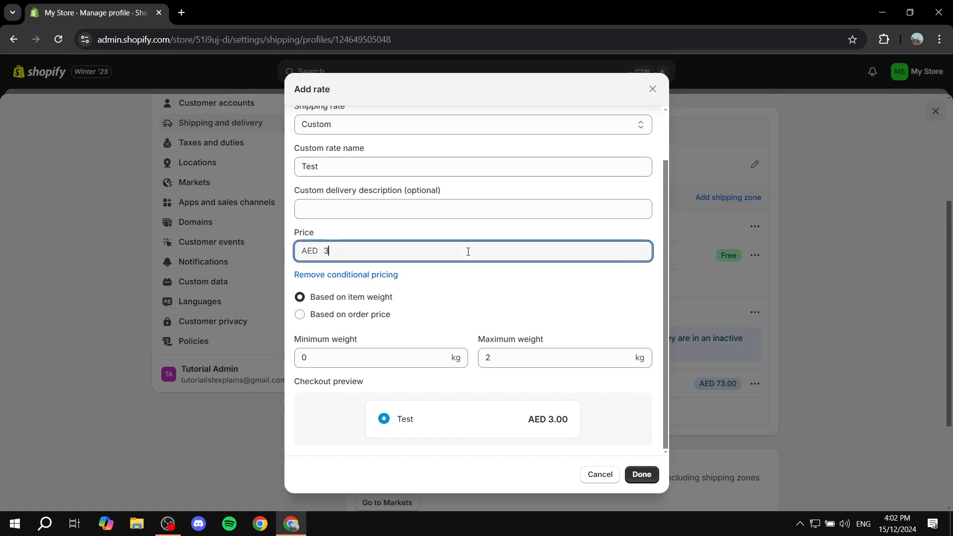
text(0)
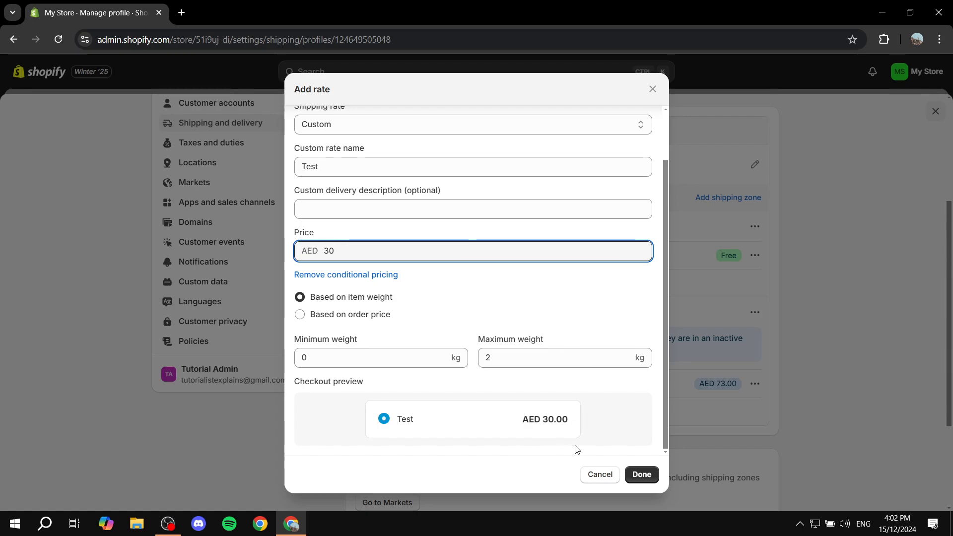
scroll(up, 3)
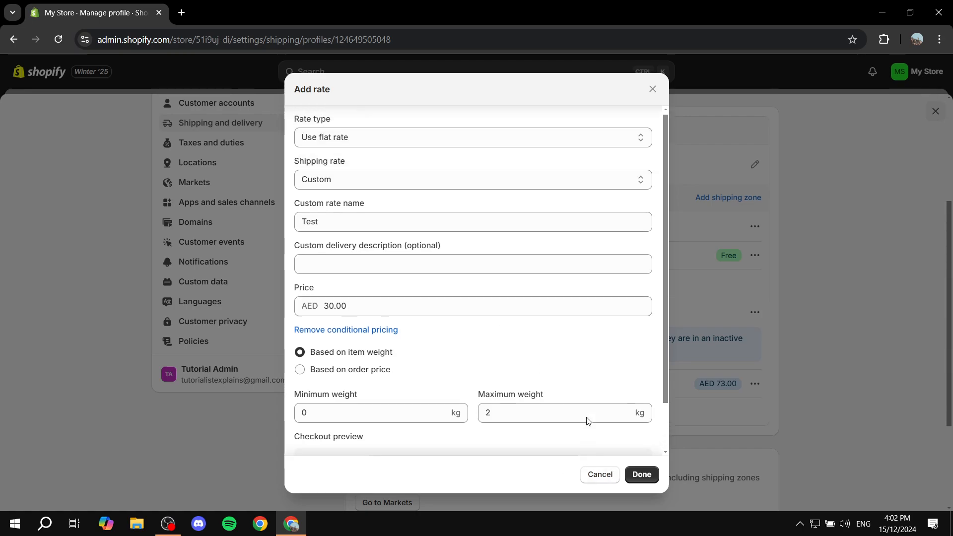
- Rename the rate to 'Test 1' and save it
click(472, 225)
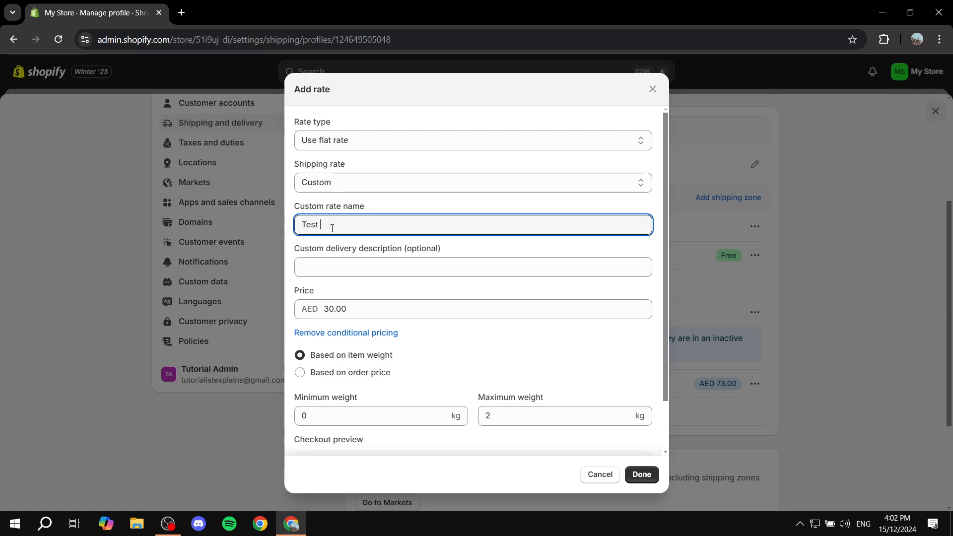
text(1)
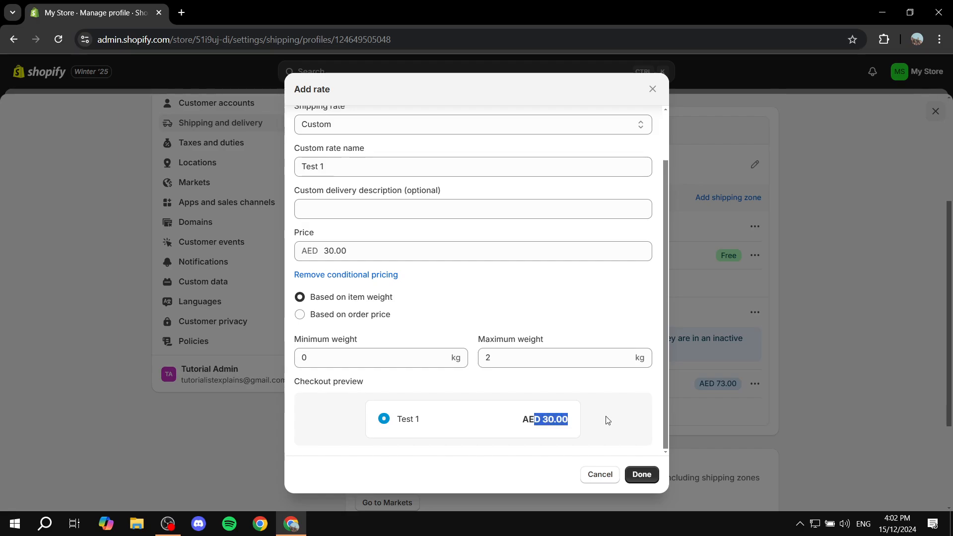
click(640, 474)
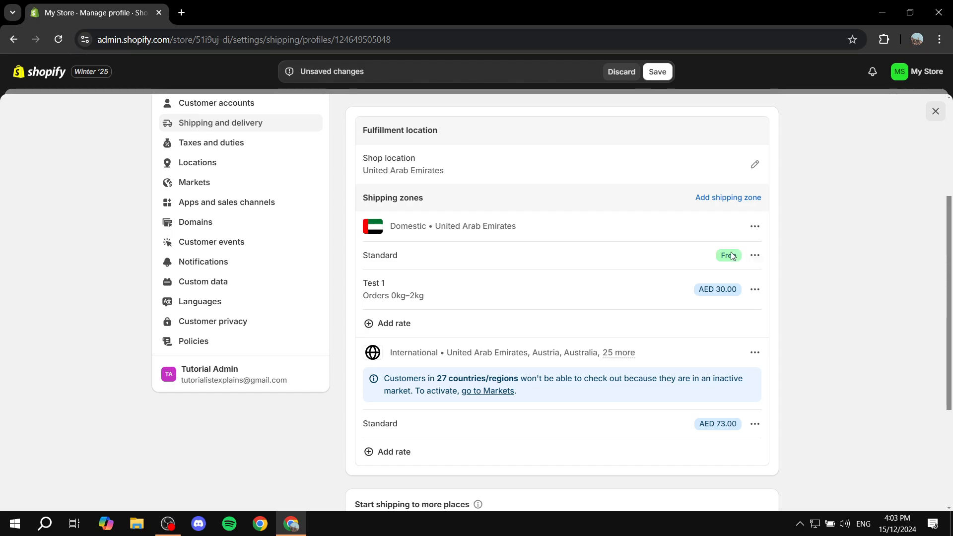
mouse_move(756, 266)
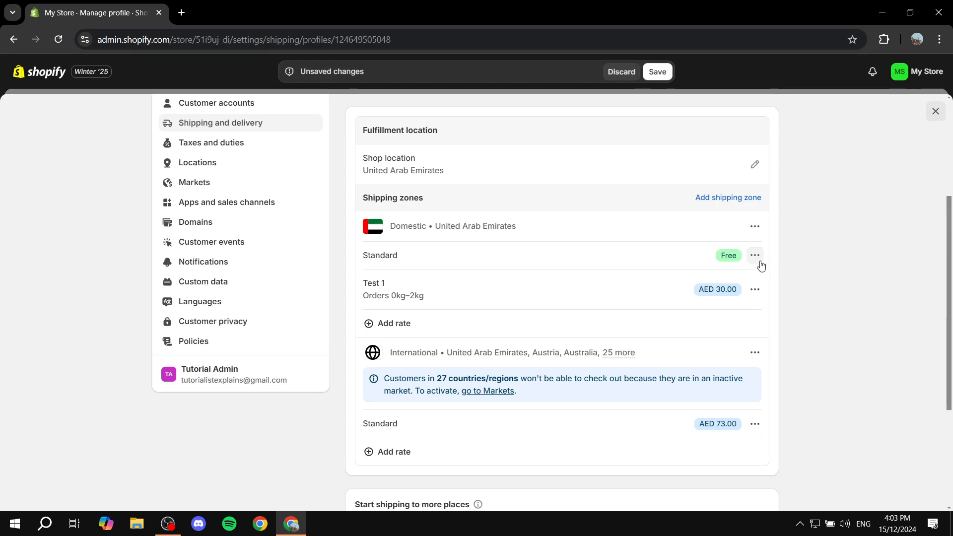
click(394, 323)
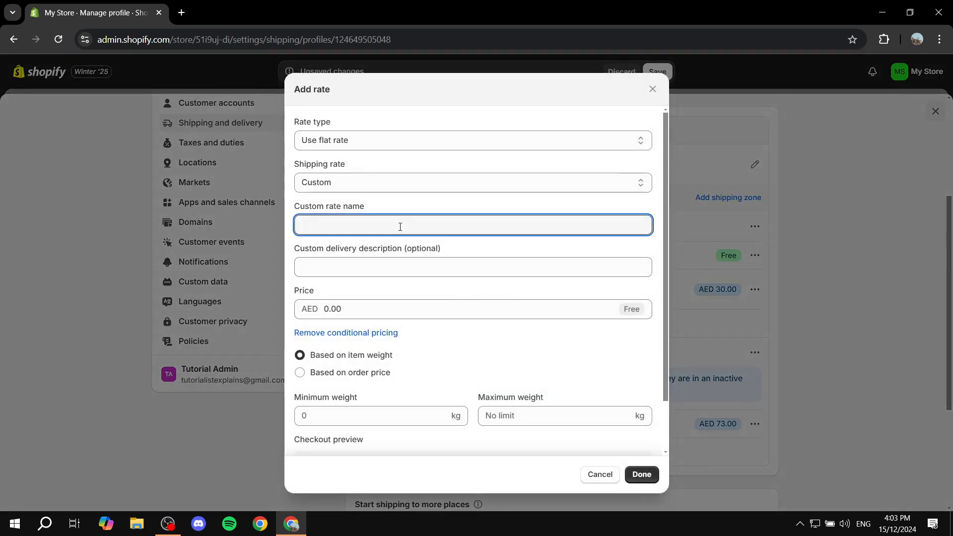
- Create rate 'Test 2' at AED 50 for 3–5 kg orders and save it
text(Test 2)
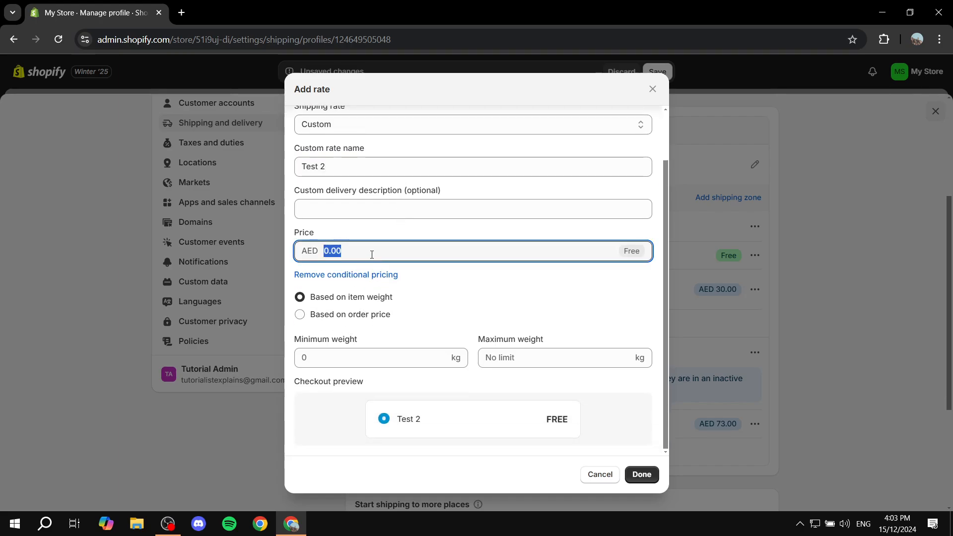
text(50)
click(381, 358)
text(3)
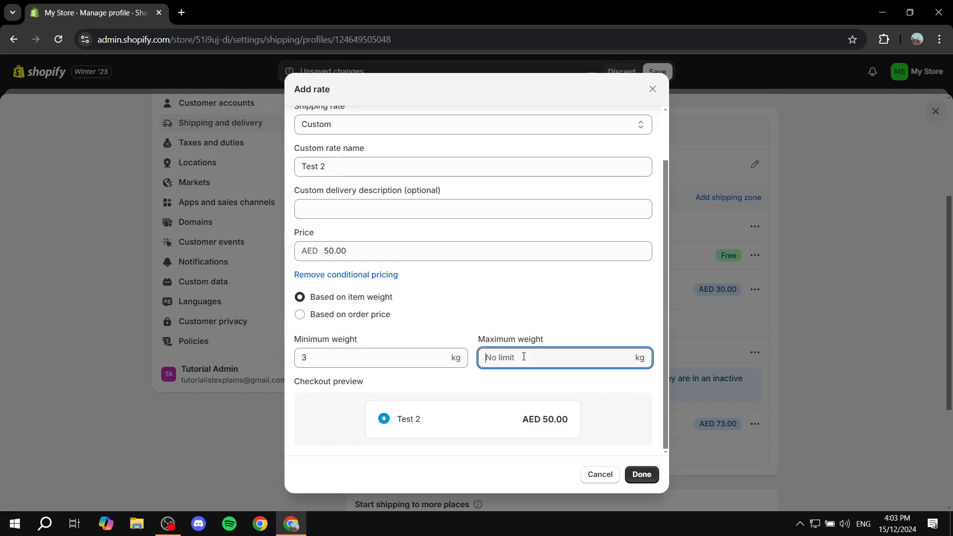
text(5)
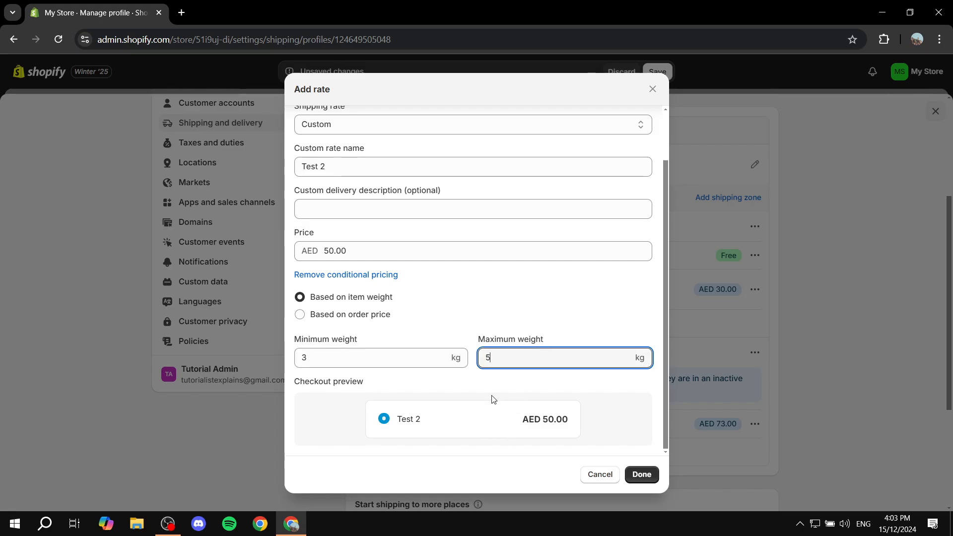
click(641, 475)
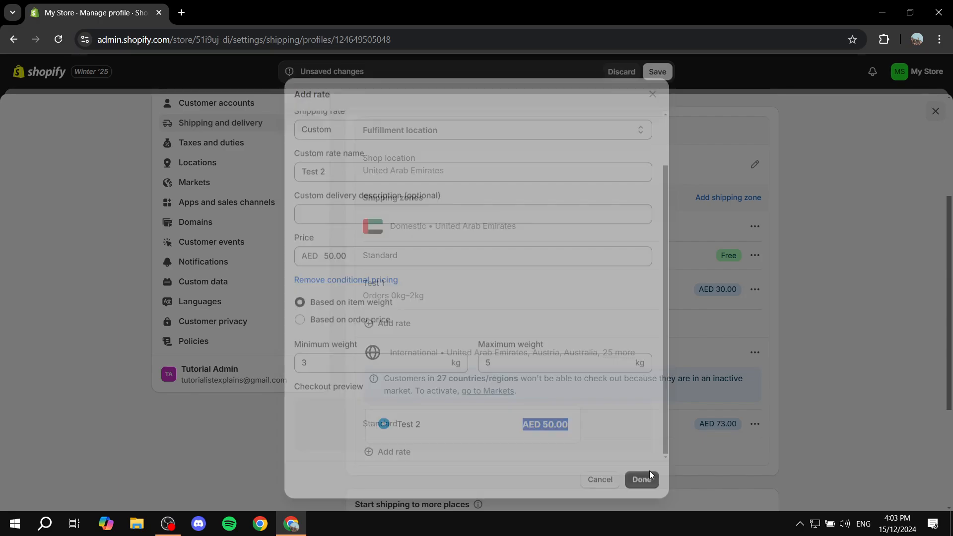
- Open a blank Add rate form below the Domestic rates Test 1 and Test 2
click(641, 479)
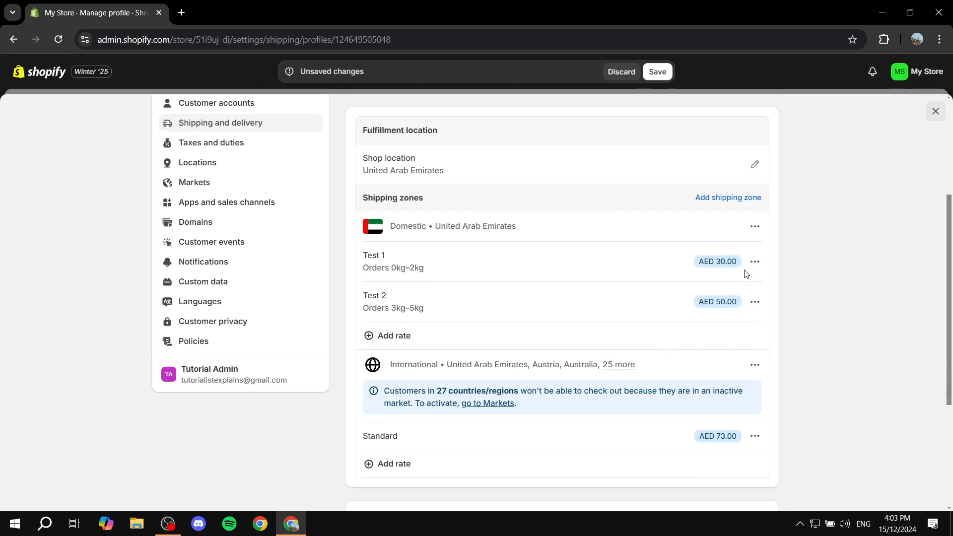
scroll(up, 3)
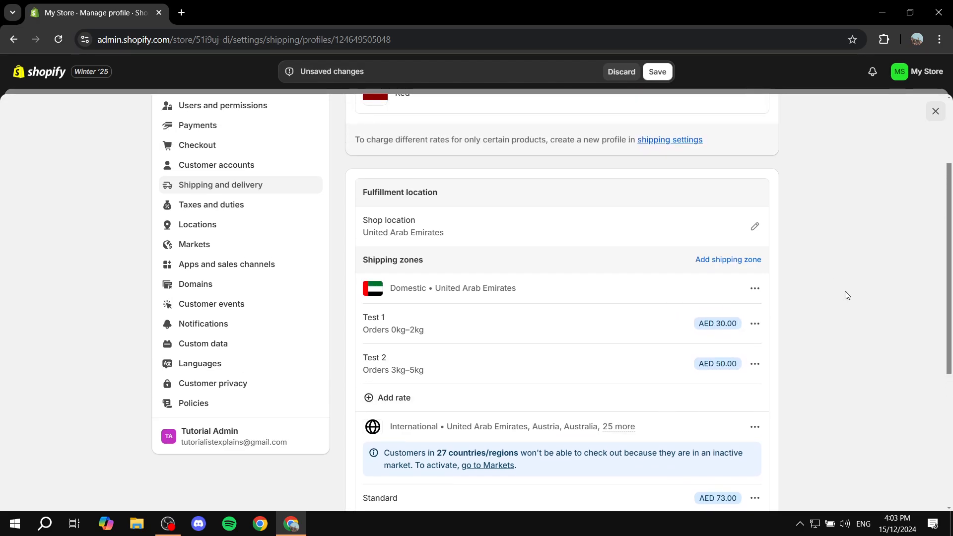
scroll(down, 3)
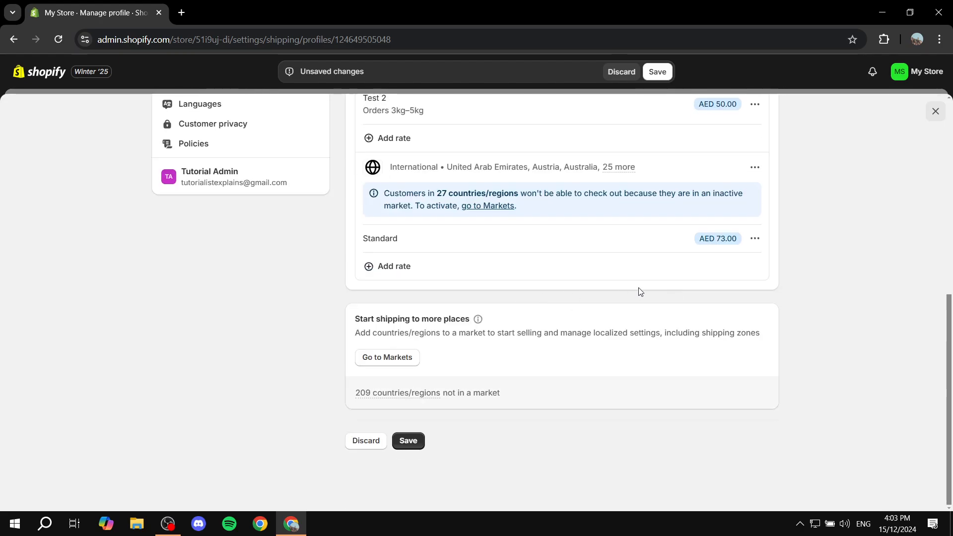
scroll(up, 3)
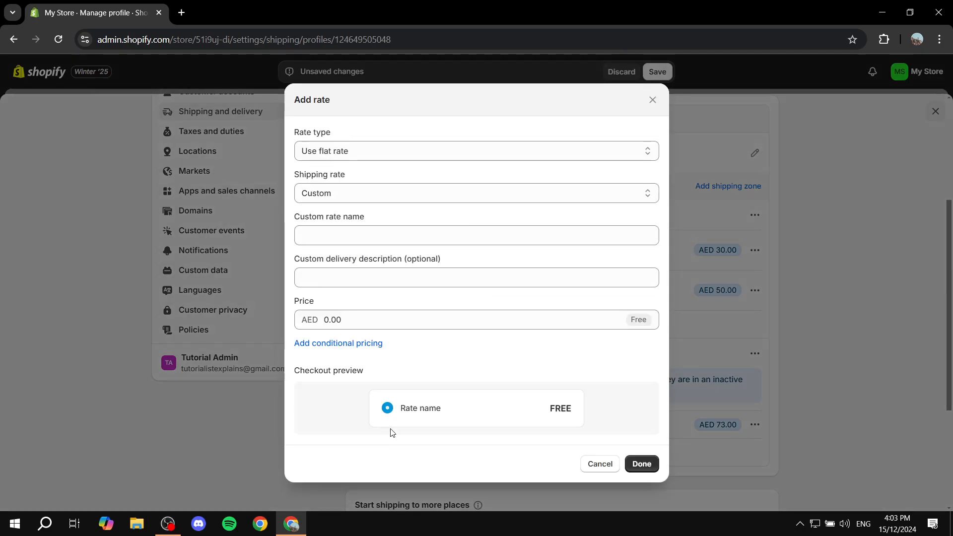
mouse_move(338, 347)
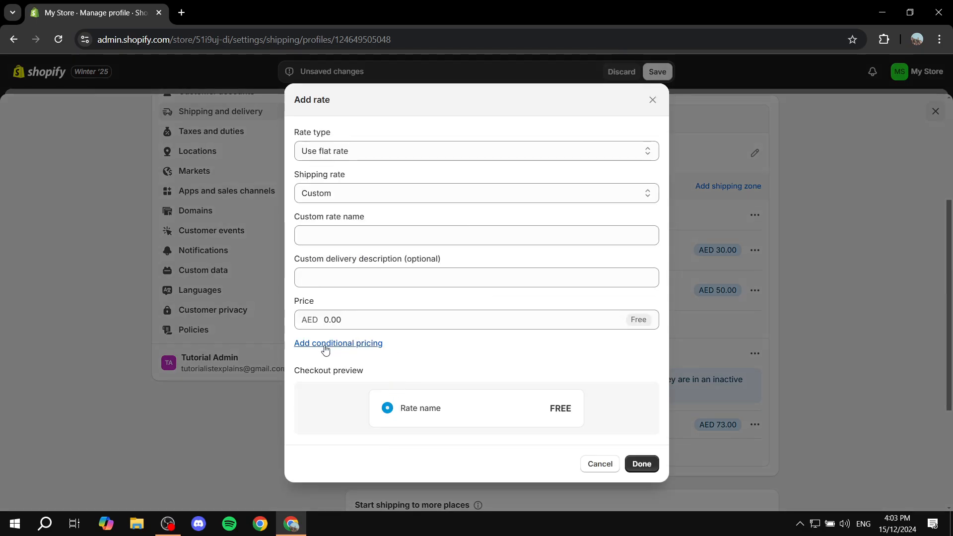
- Start weight-based conditions on the new rate, then cancel without adding it
click(338, 343)
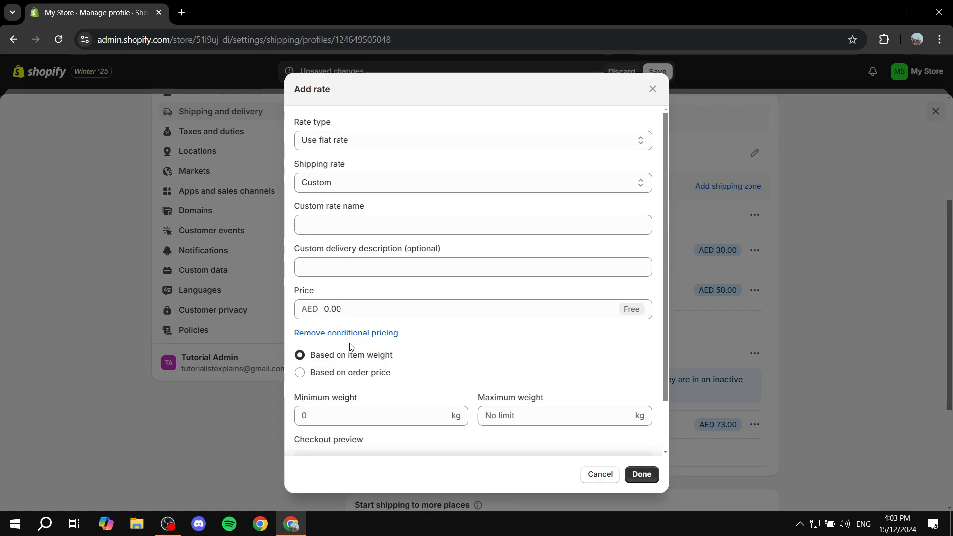
mouse_move(331, 355)
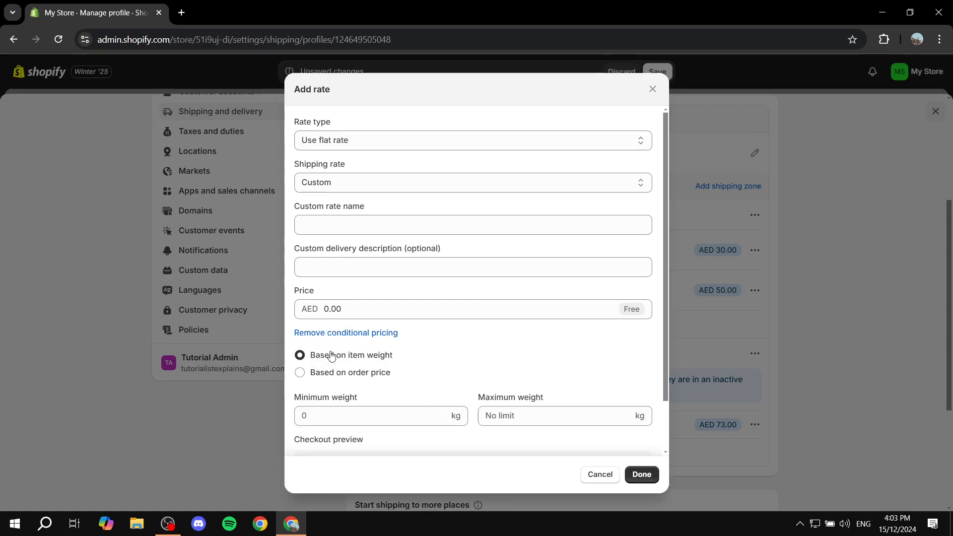
click(381, 416)
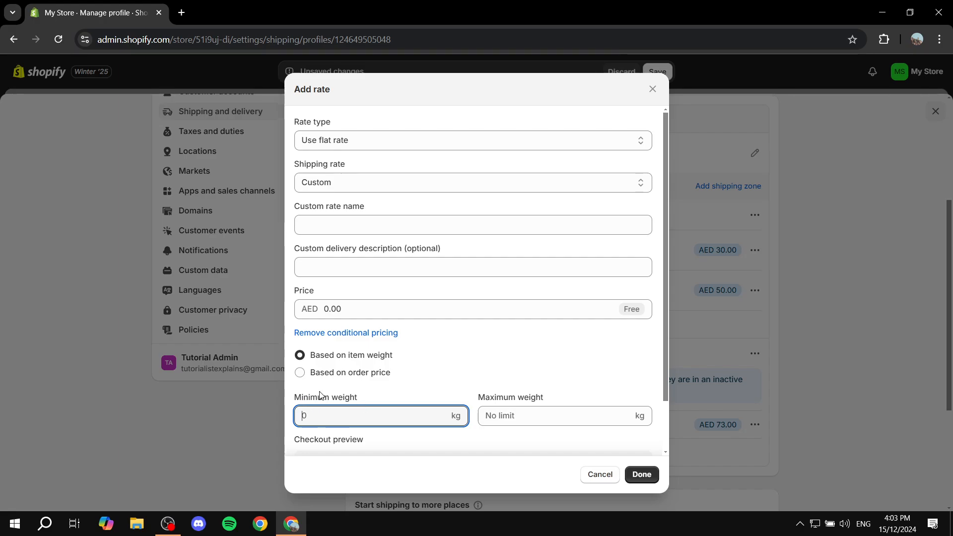
mouse_move(655, 433)
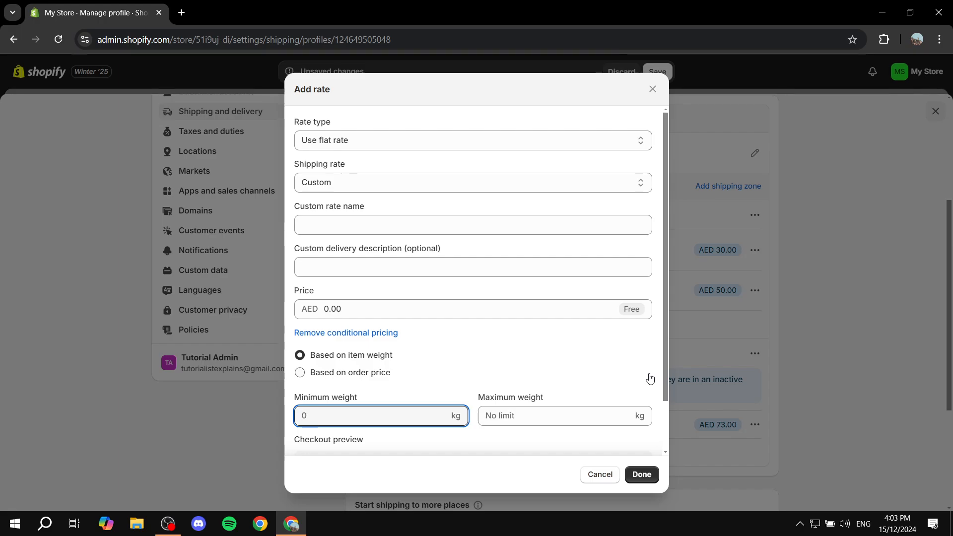
mouse_move(606, 478)
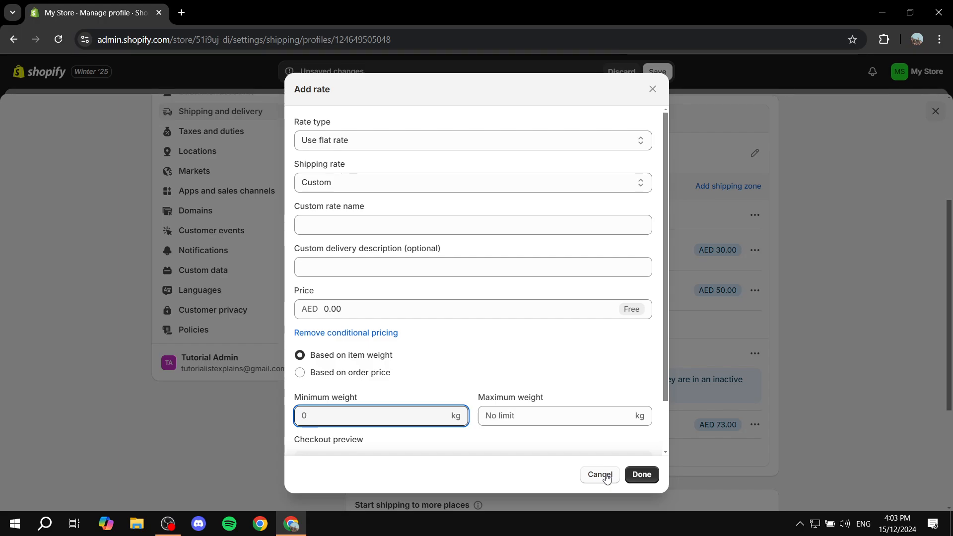
mouse_move(398, 410)
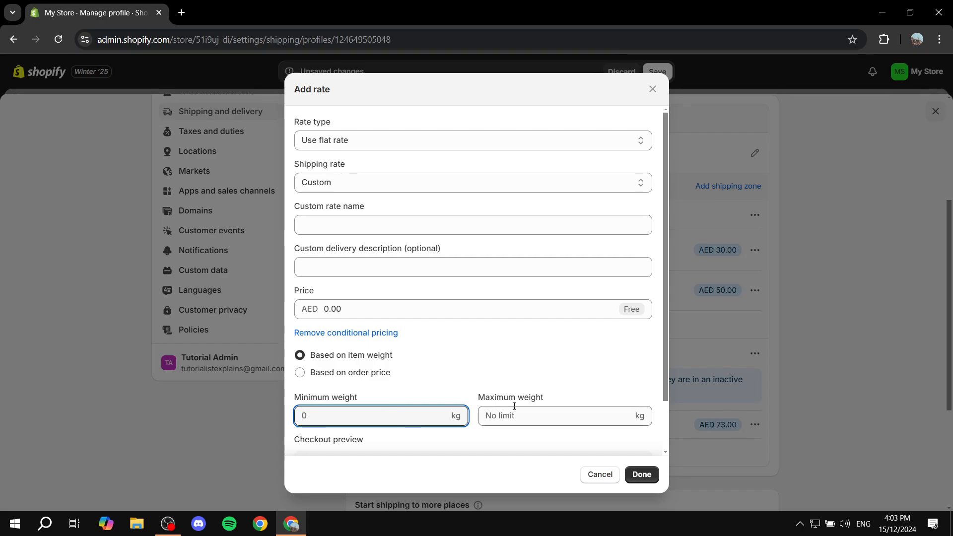
mouse_move(626, 433)
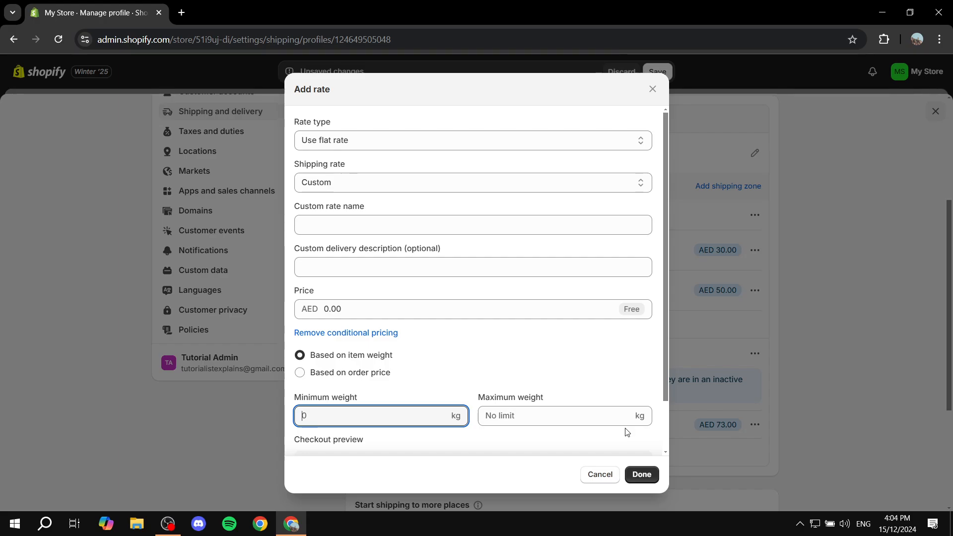
click(564, 416)
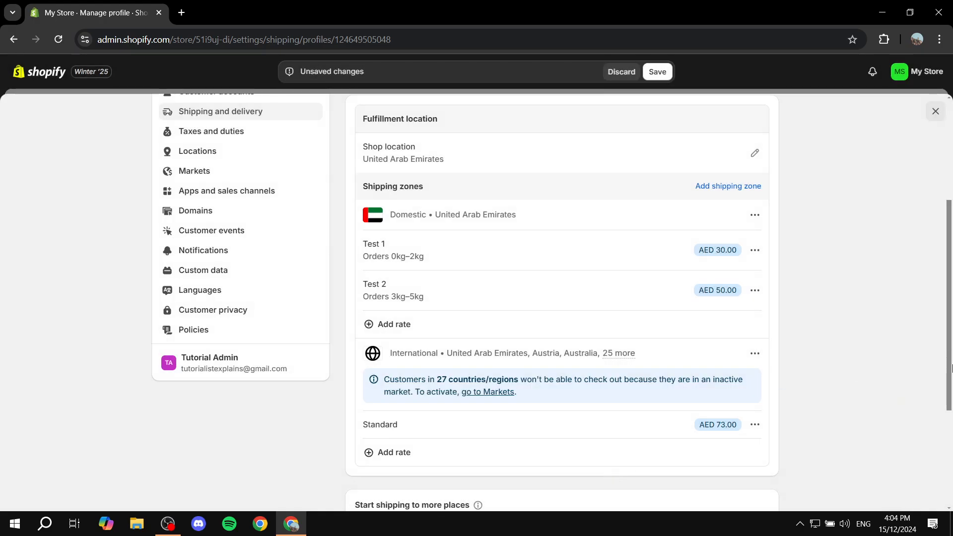
mouse_move(935, 369)
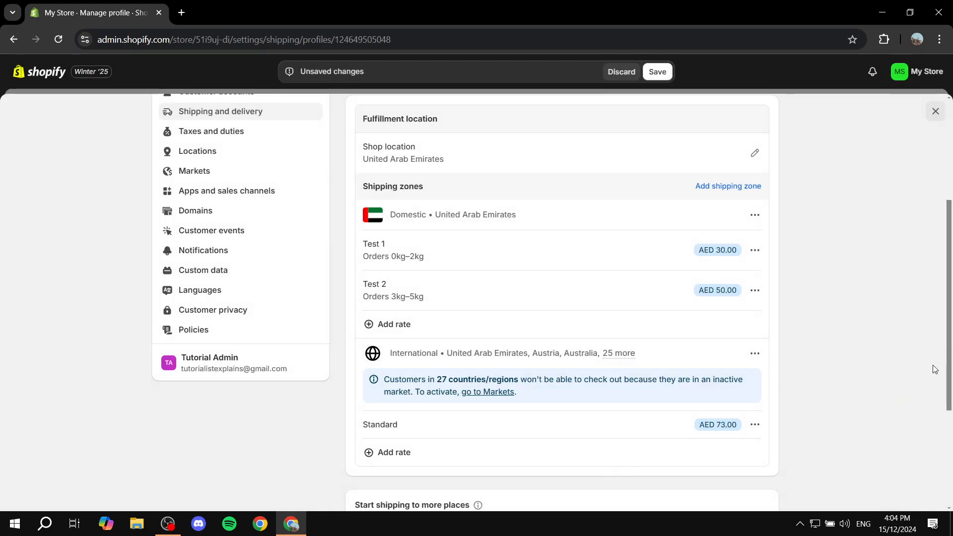
scroll(up, 3)
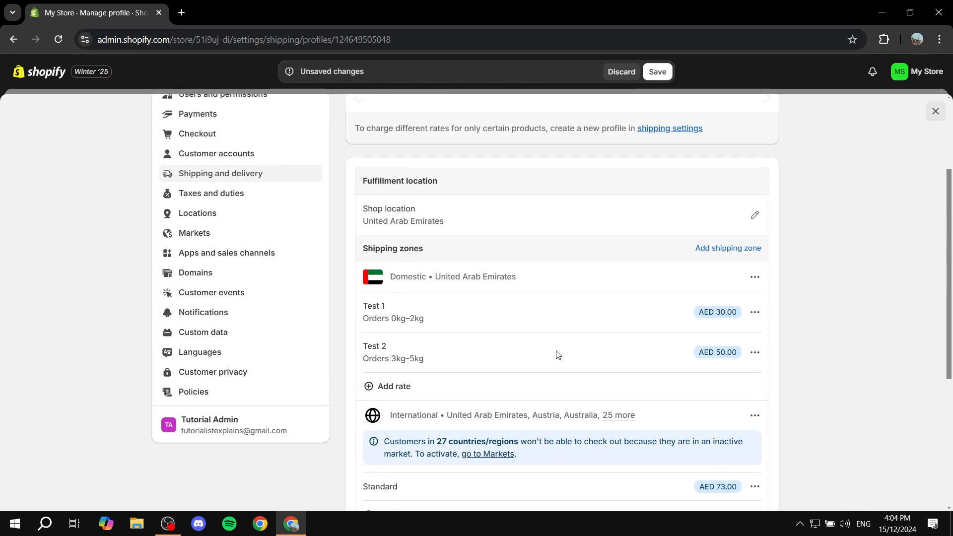
mouse_move(553, 316)
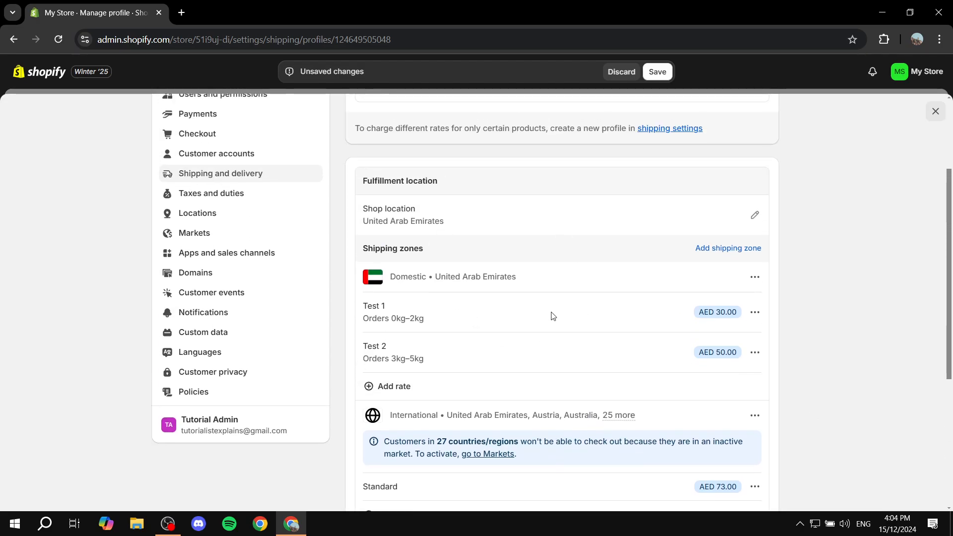